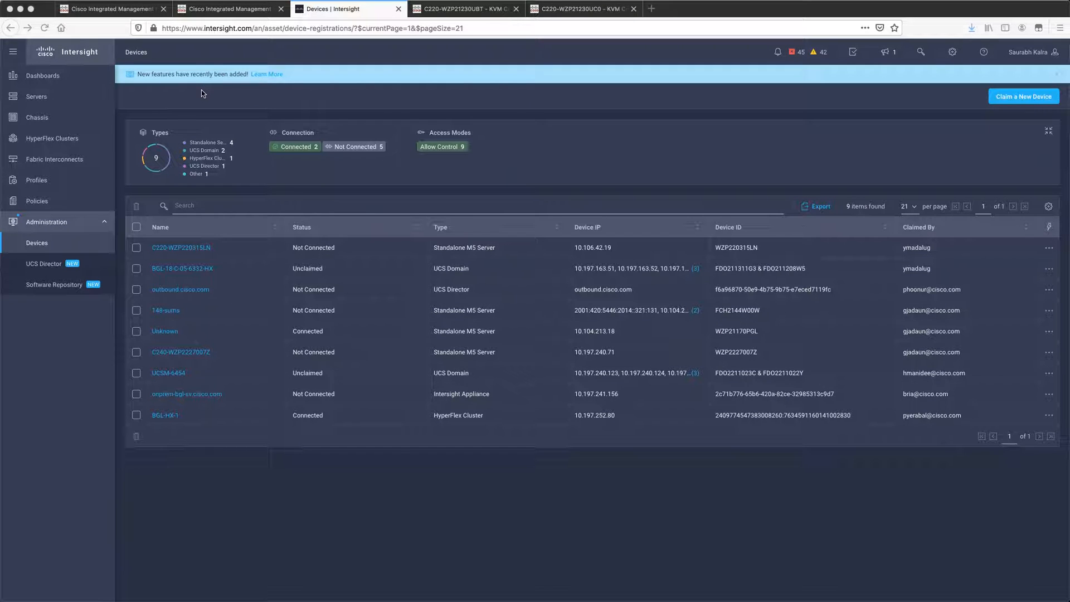
mouse_move(295, 102)
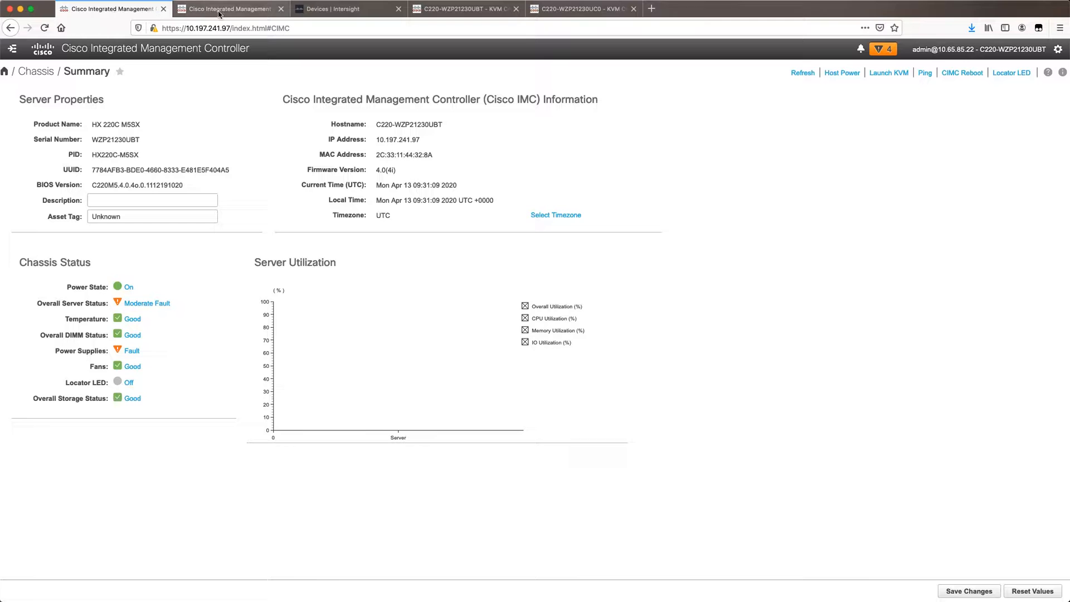
Switch between the Intersight device list and the C220 server's IMC Chassis Summary.
left_click(332, 8)
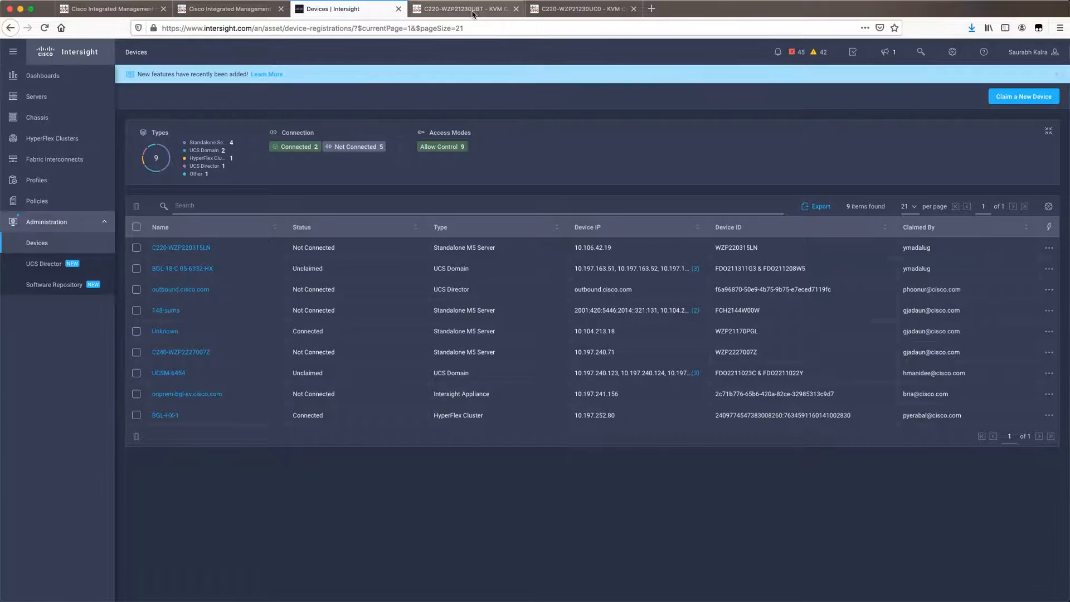
left_click(227, 9)
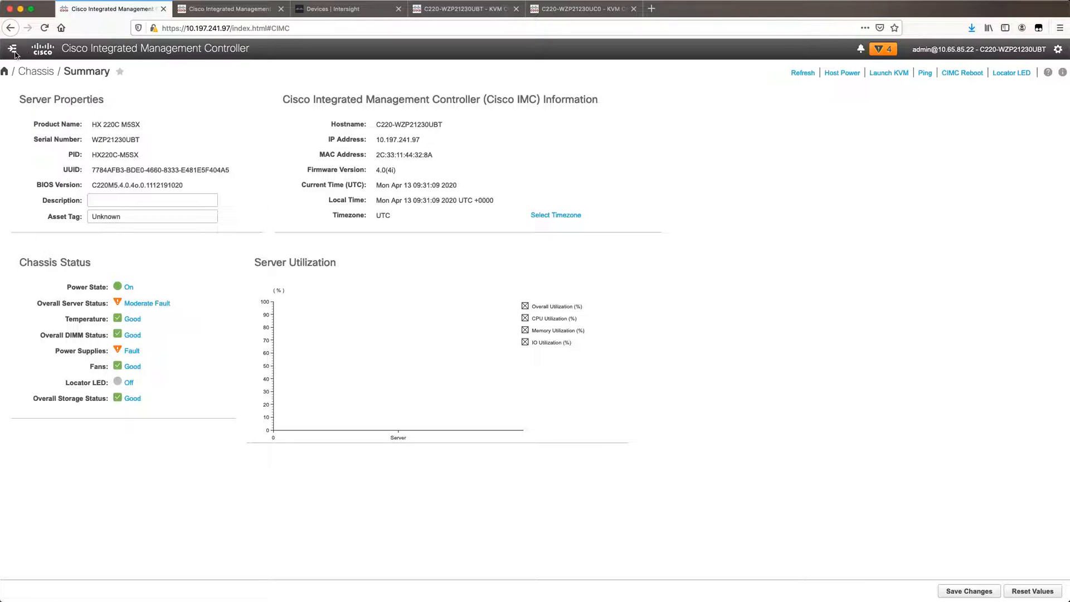
Browse the device connector's General, DNS, NTP and Proxy settings from the Admin menu.
left_click(13, 48)
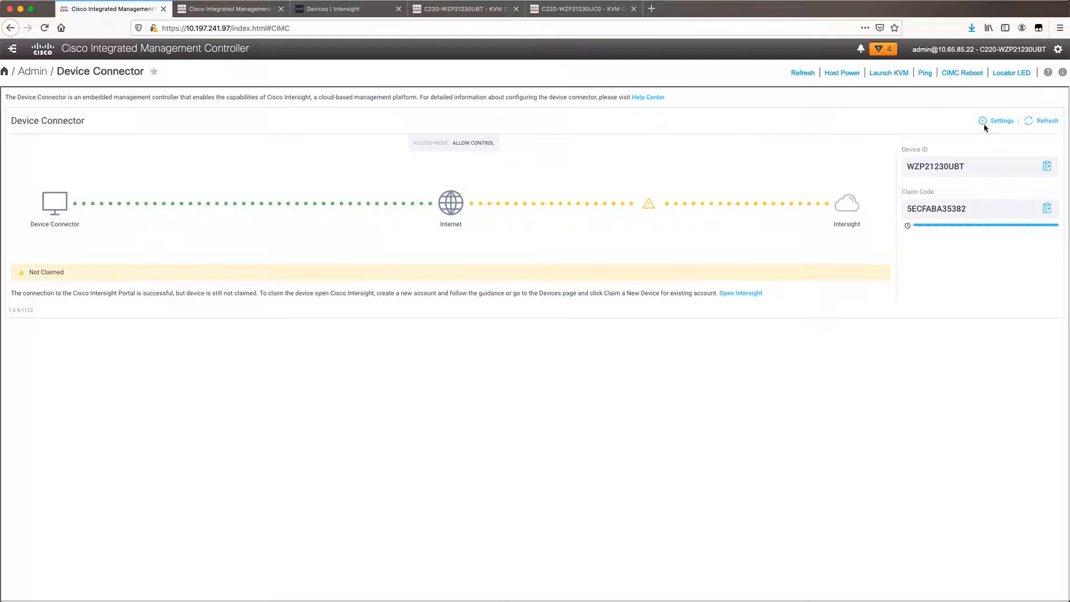
left_click(1000, 120)
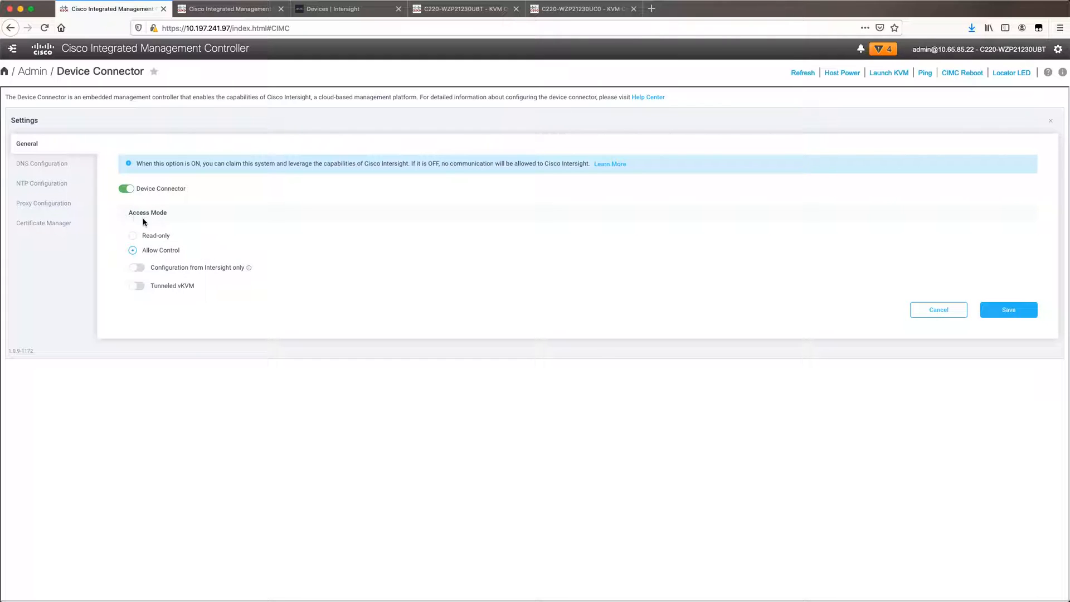
left_click(41, 162)
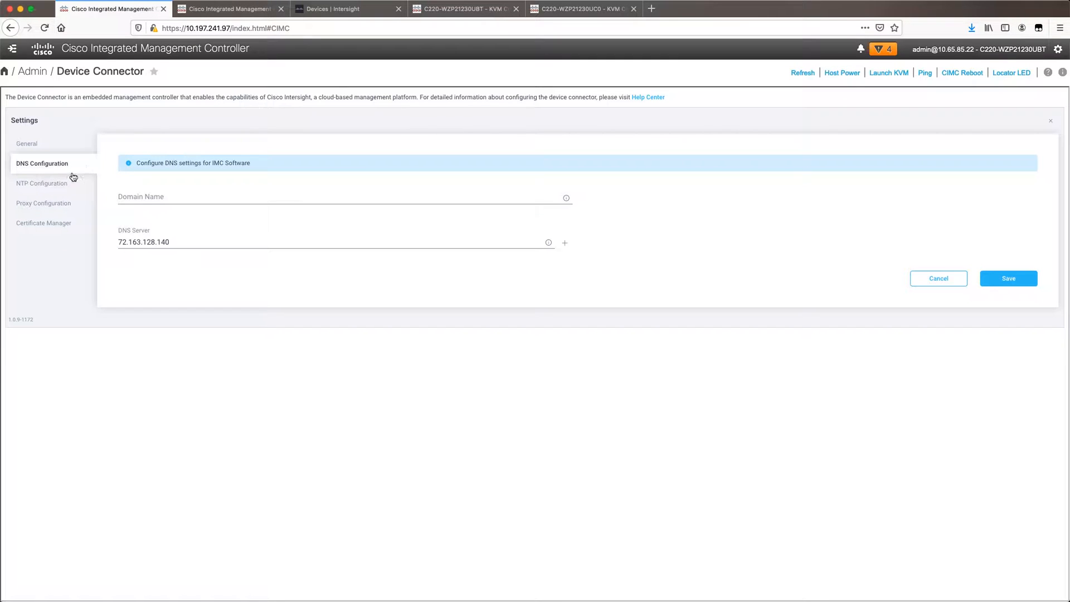
left_click(41, 183)
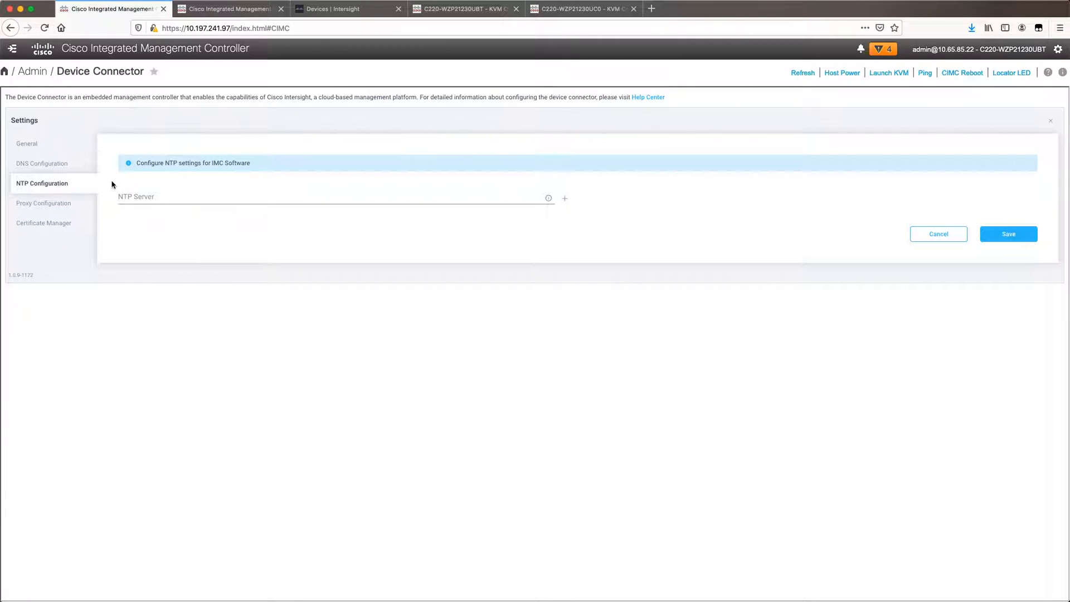
left_click(44, 203)
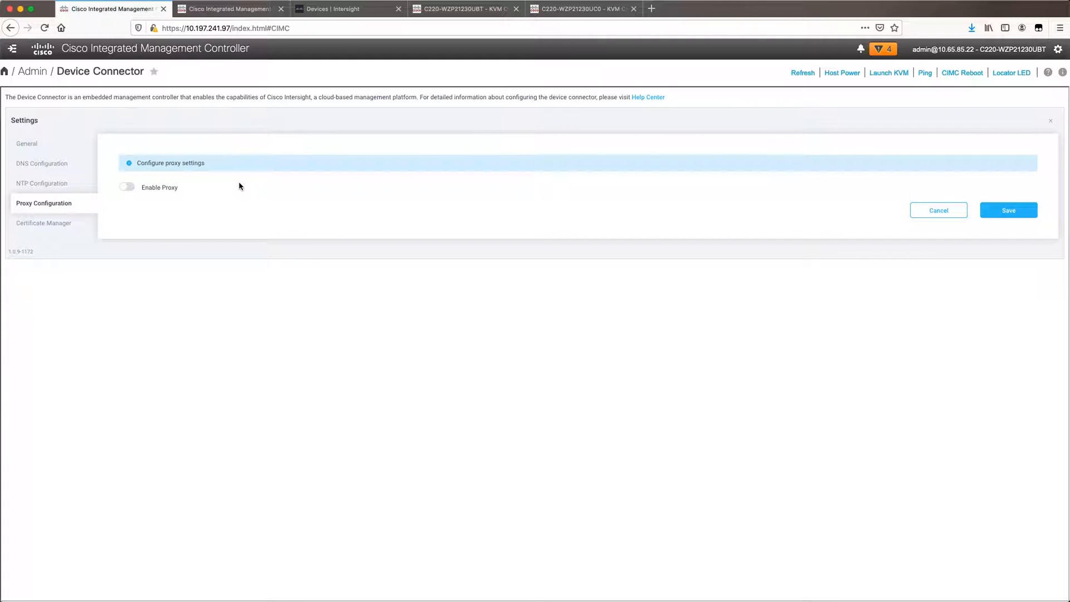
mouse_move(228, 173)
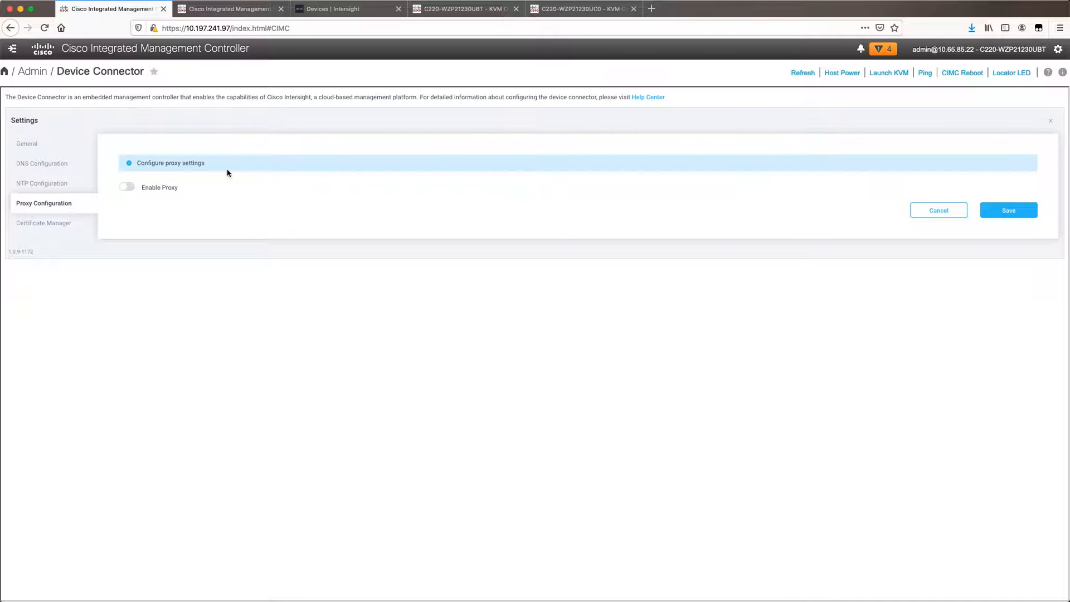
Toggle Enable Proxy on and back off, close Settings unsaved, and return to Intersight.
left_click(126, 188)
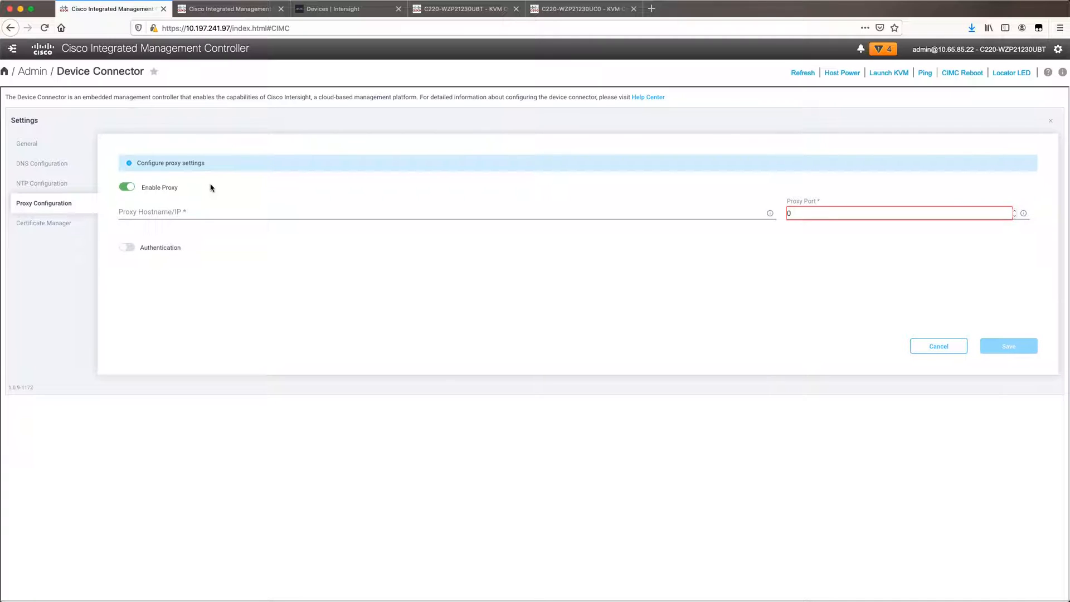
mouse_move(348, 177)
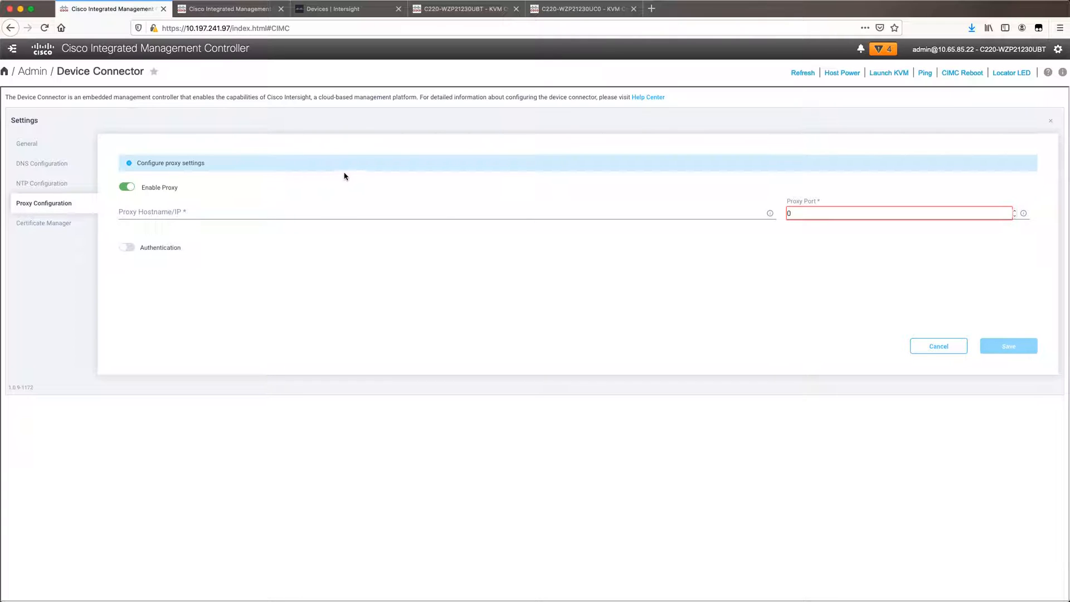
left_click(126, 188)
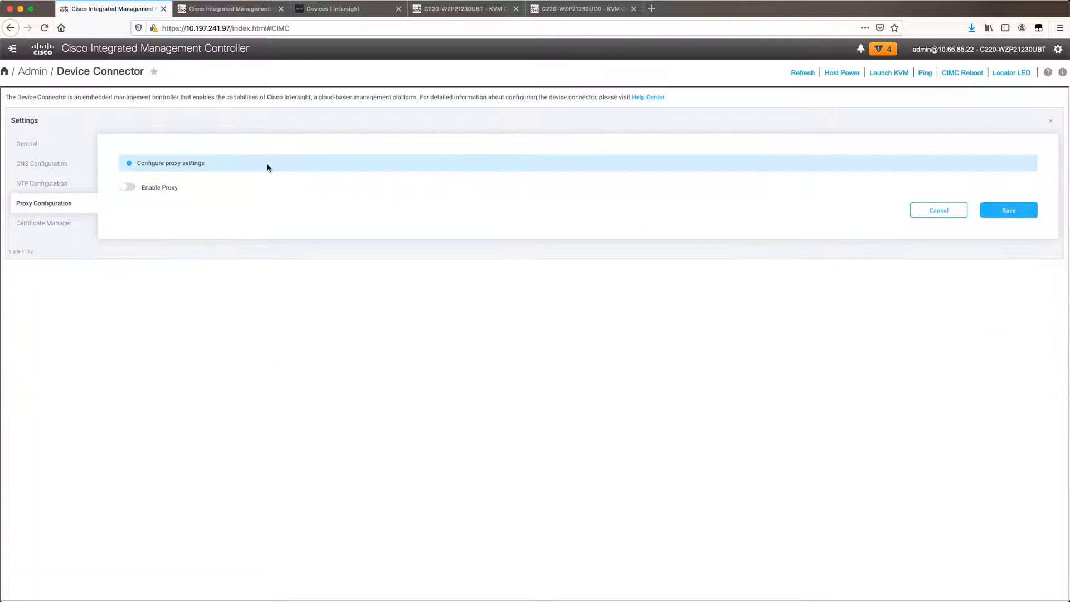
left_click(26, 144)
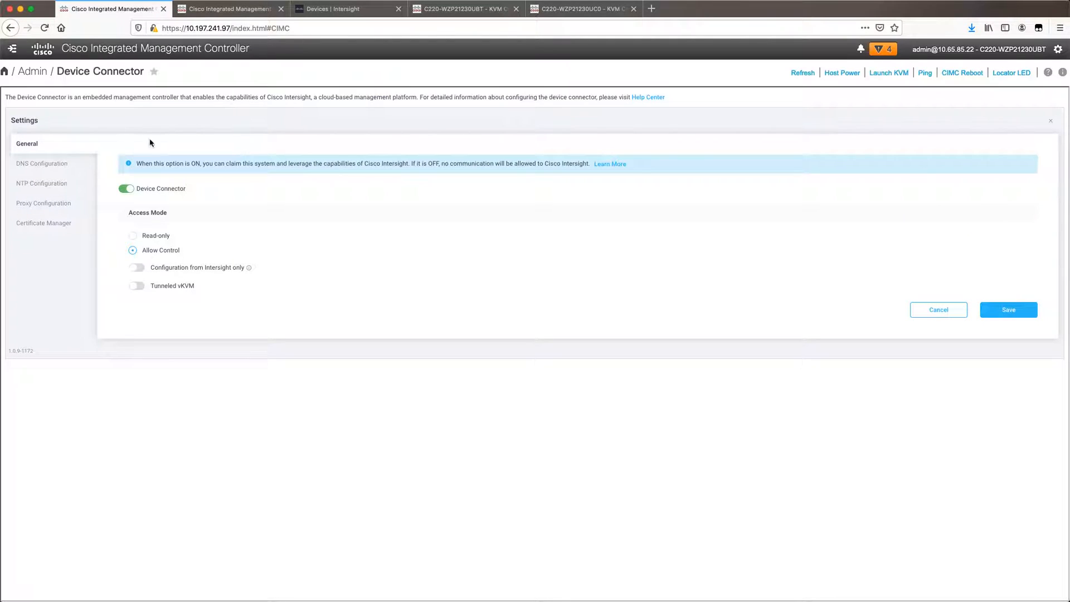
mouse_move(464, 137)
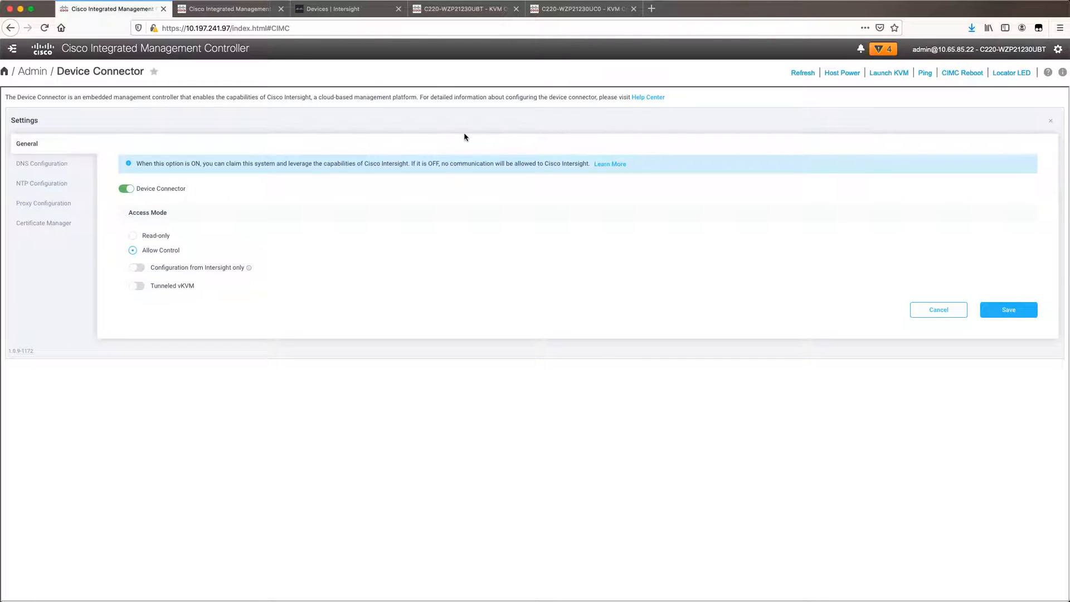
left_click(938, 309)
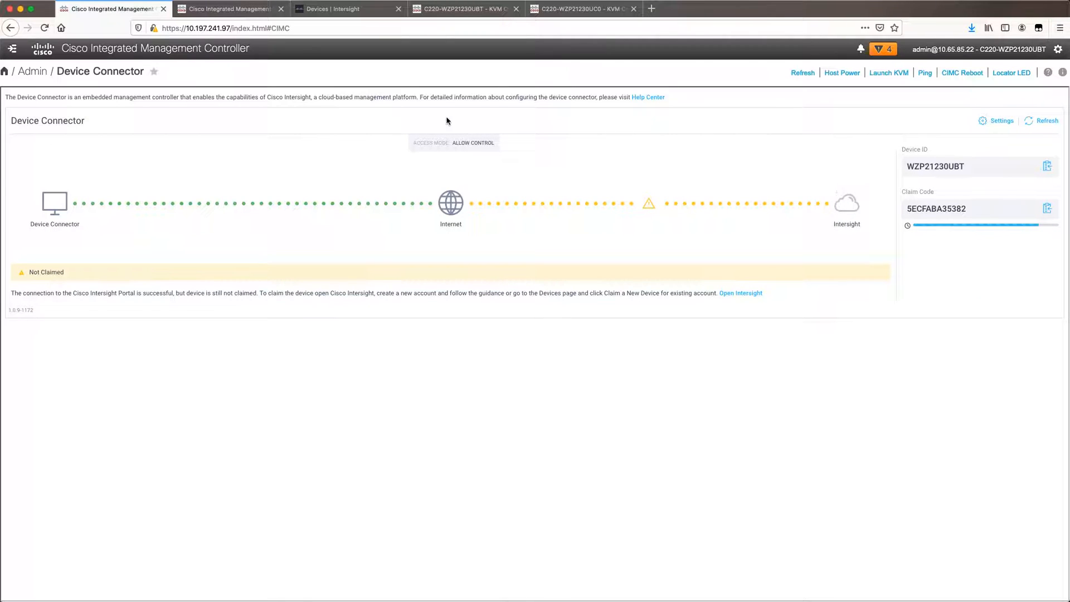
left_click(348, 8)
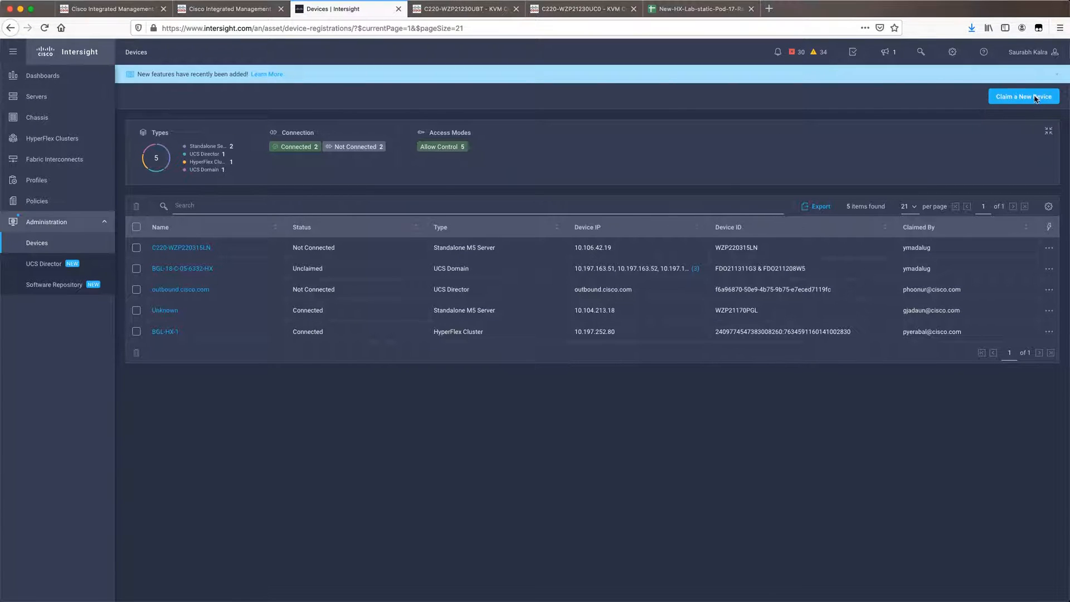
Claim server WZP21230UBT using its Device ID and claim code copied from IMC.
left_click(1023, 96)
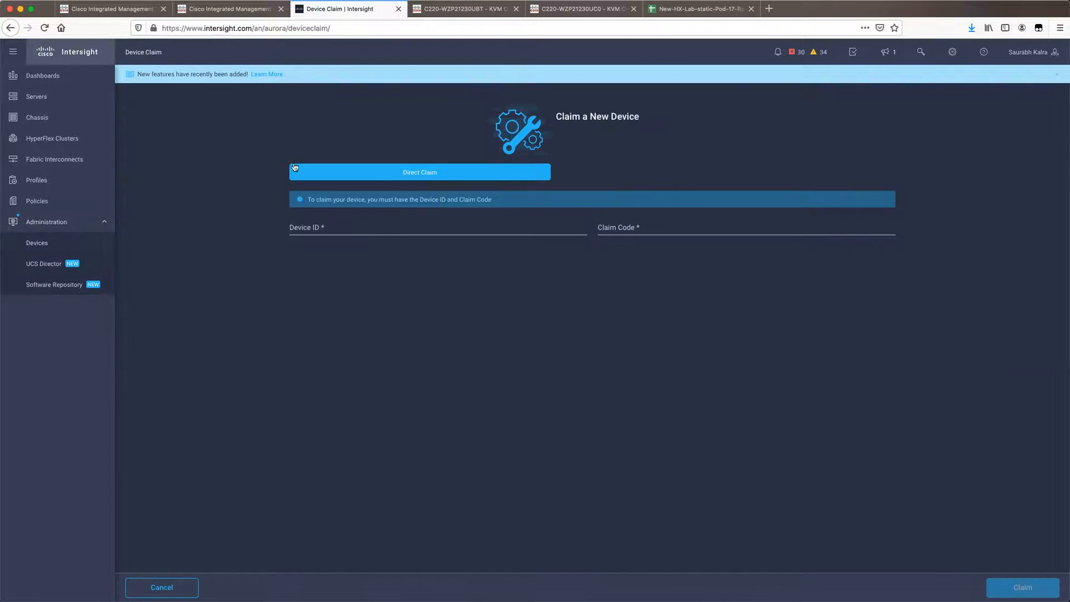
left_click(109, 8)
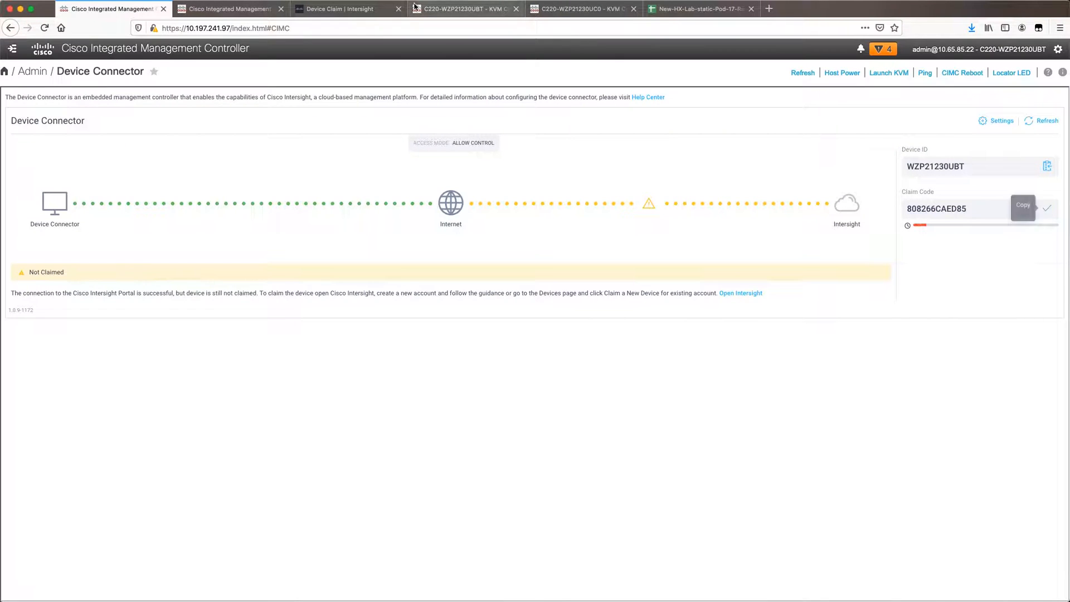
left_click(348, 9)
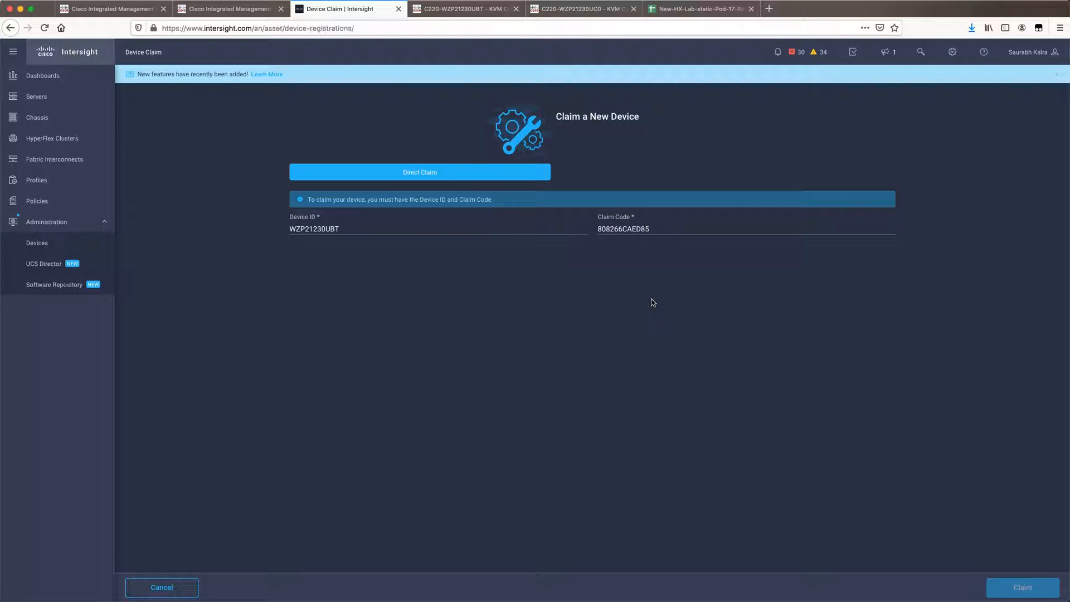
left_click(1022, 587)
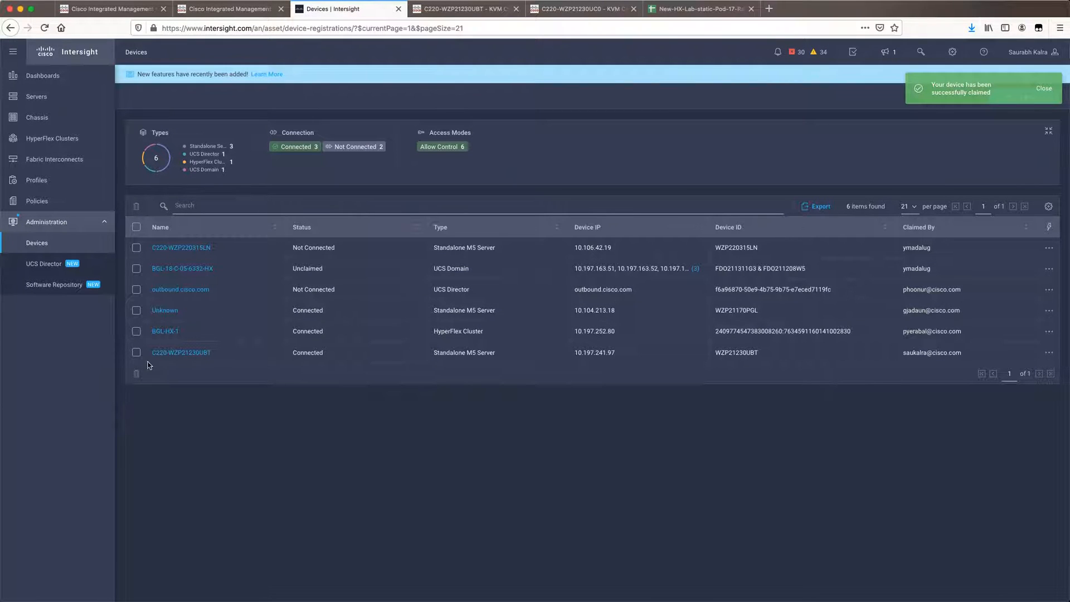
left_click(1044, 88)
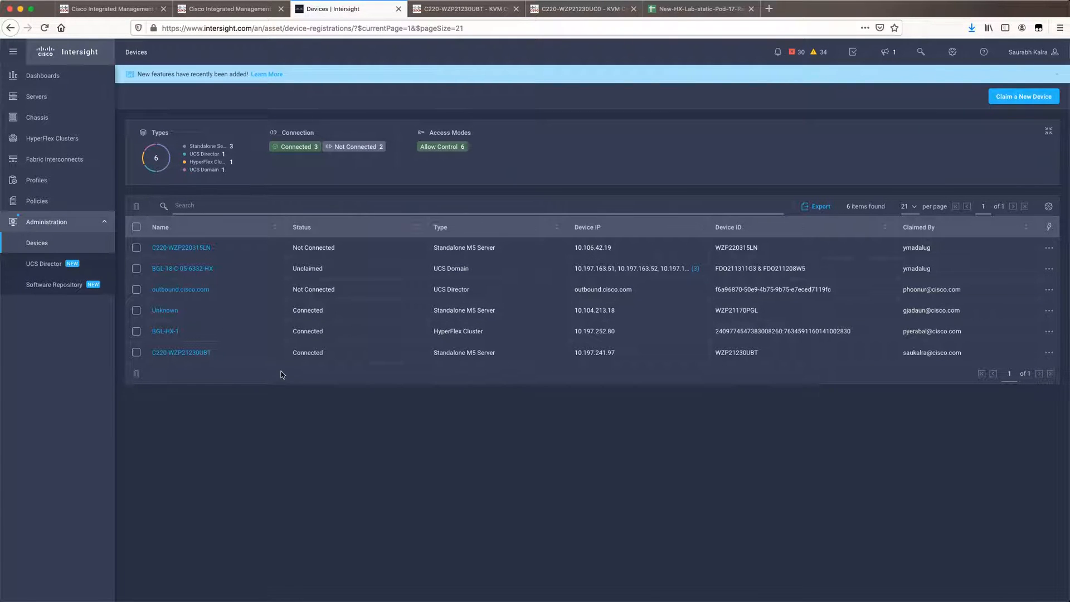
mouse_move(609, 430)
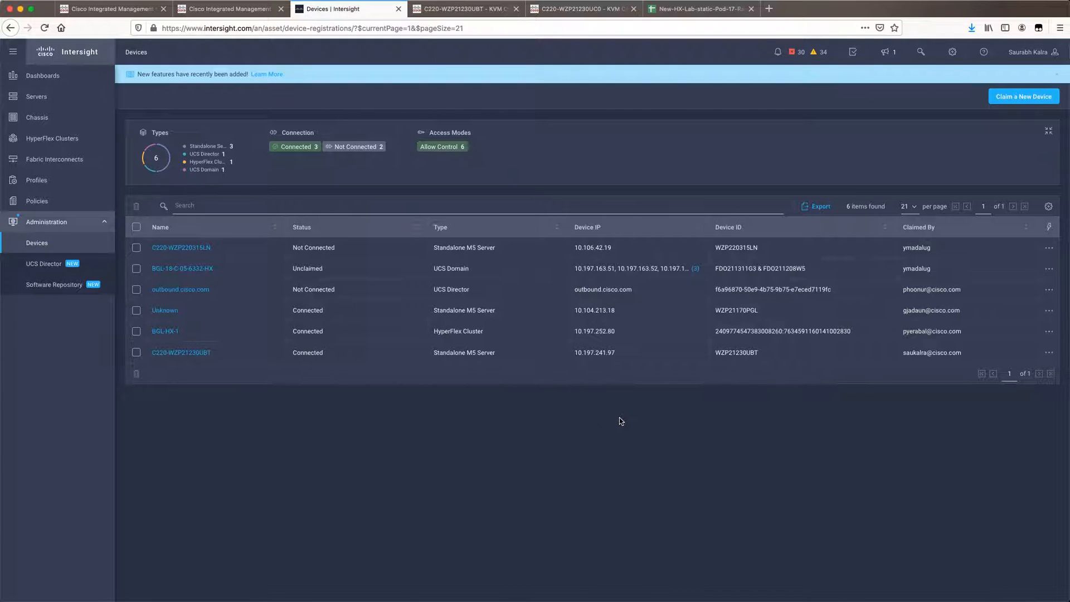
mouse_move(402, 320)
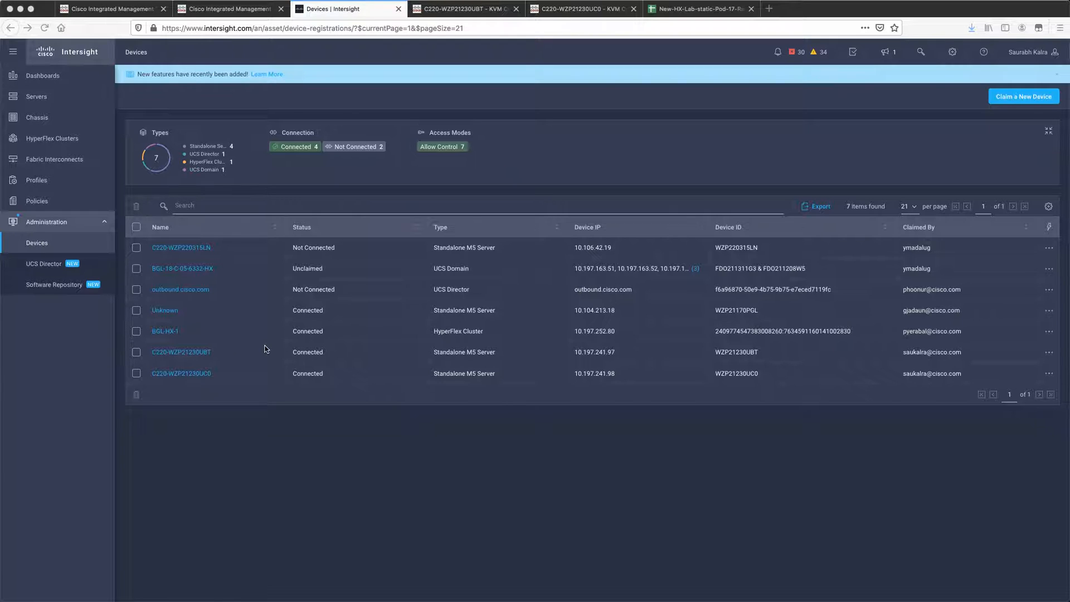
mouse_move(348, 355)
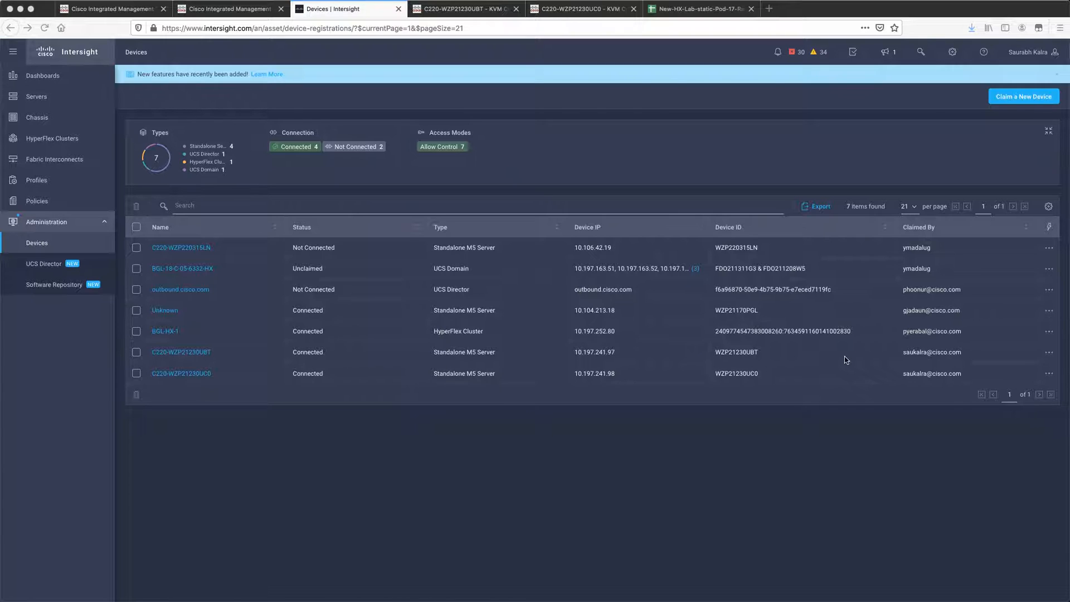
mouse_move(953, 369)
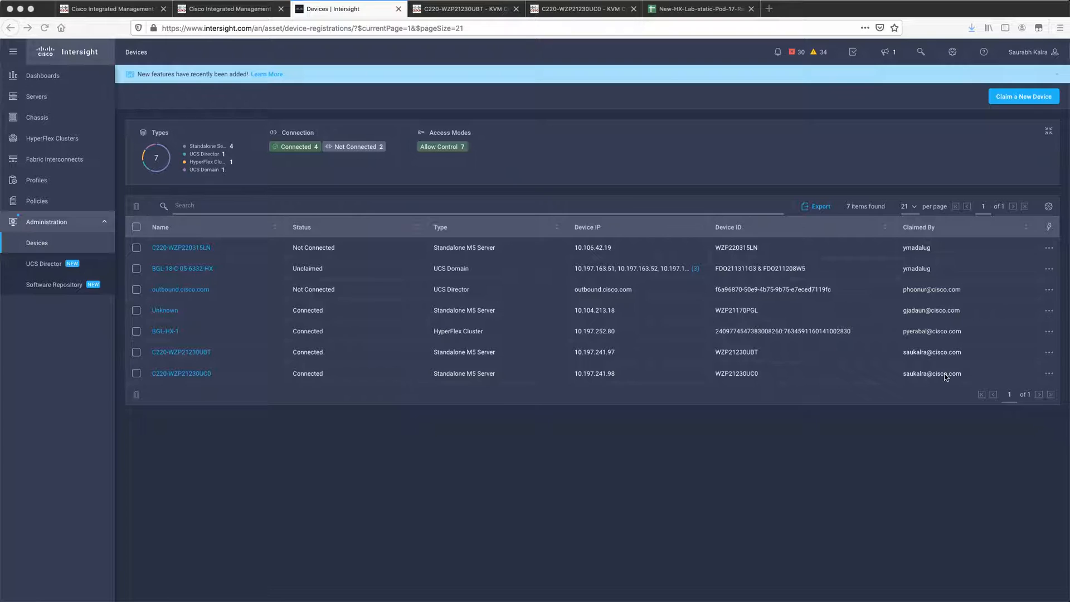
mouse_move(902, 376)
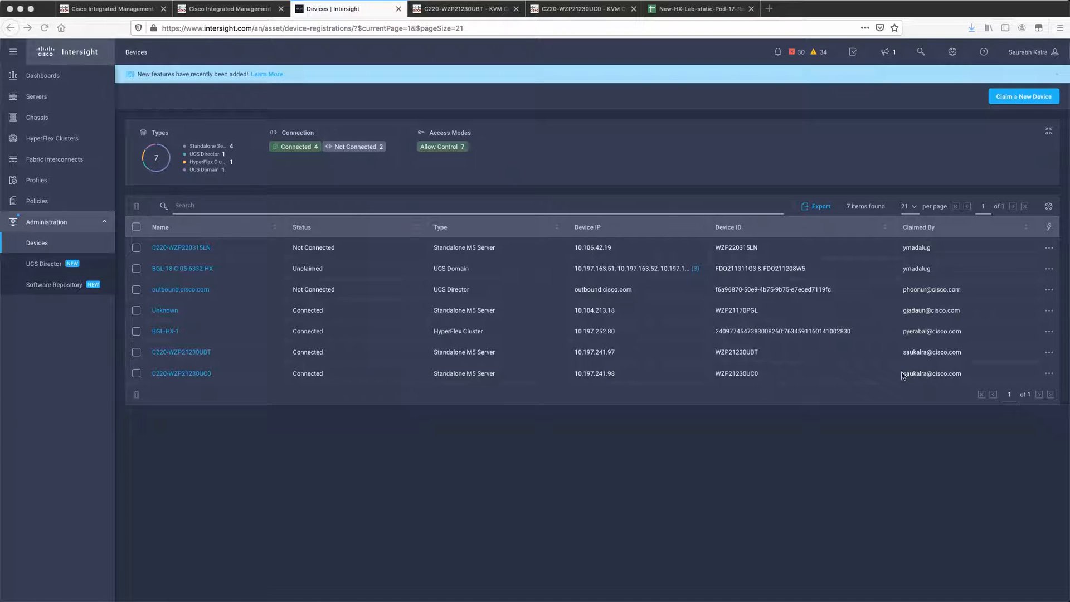
mouse_move(60, 223)
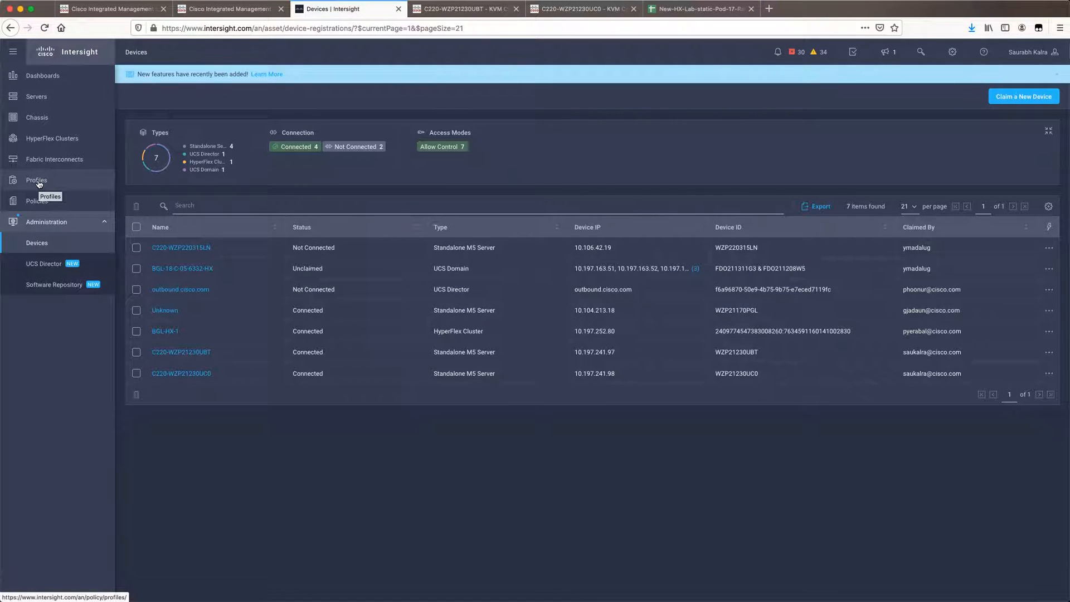
Go to Profiles and begin a new HyperFlex cluster profile.
left_click(36, 179)
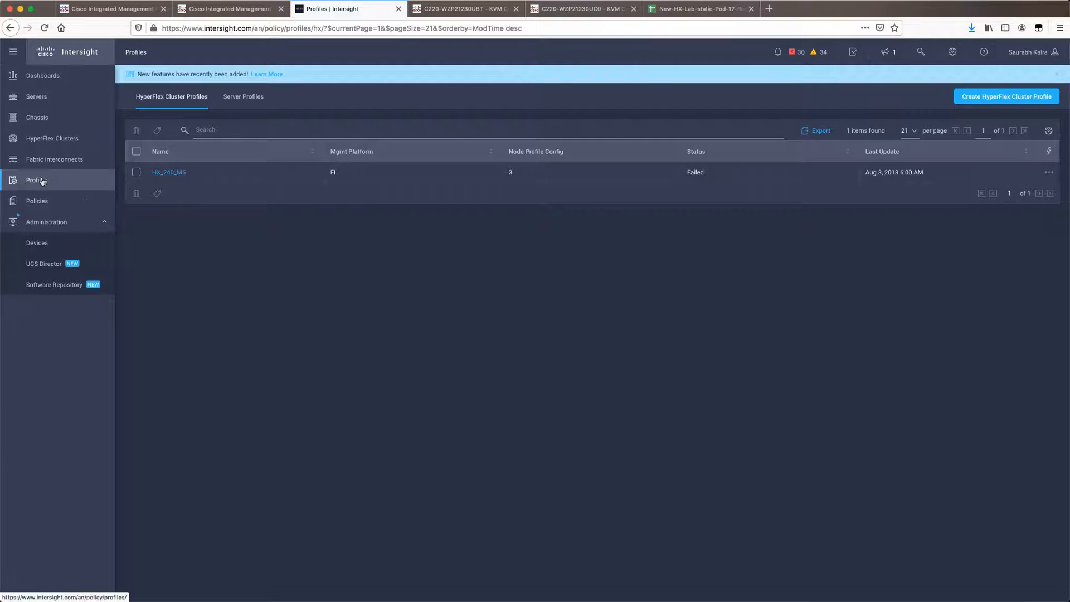
mouse_move(246, 215)
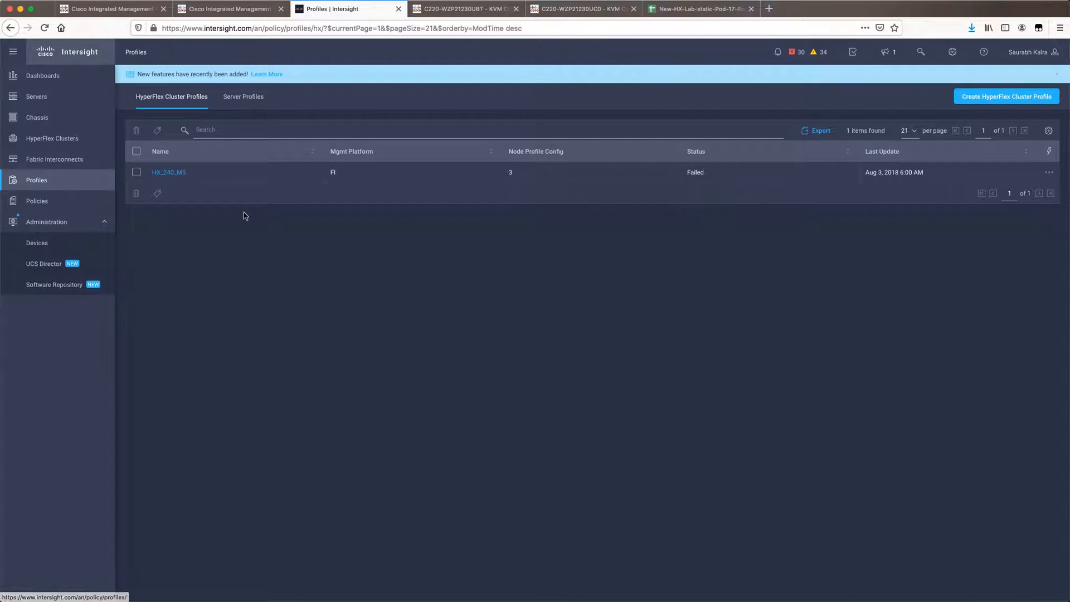
left_click(1006, 96)
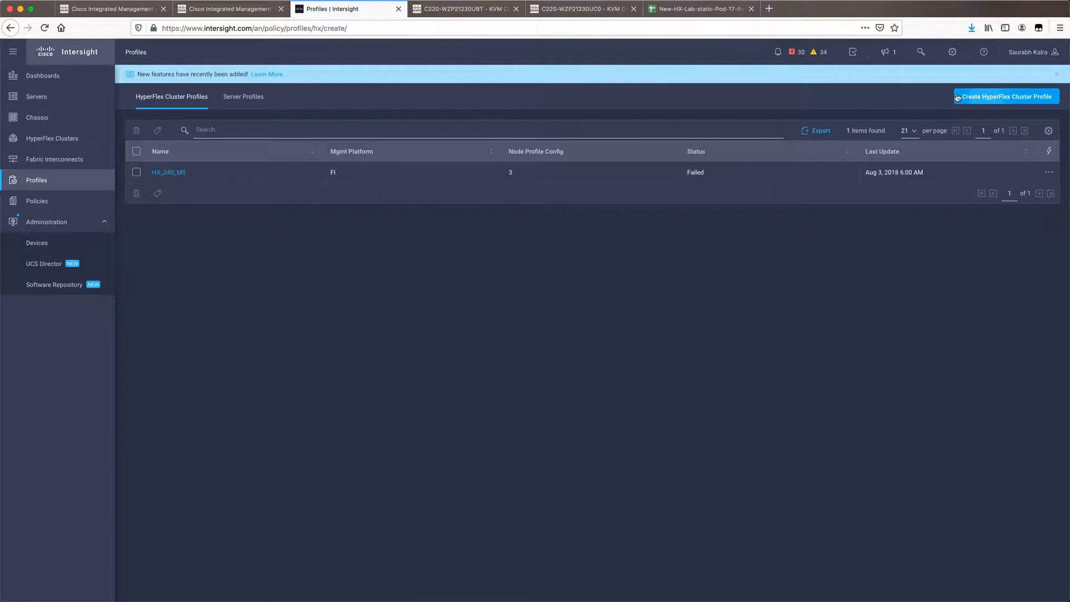
Name the profile 2N-ROBO and choose data platform version 4.0(2a).
left_click(1005, 96)
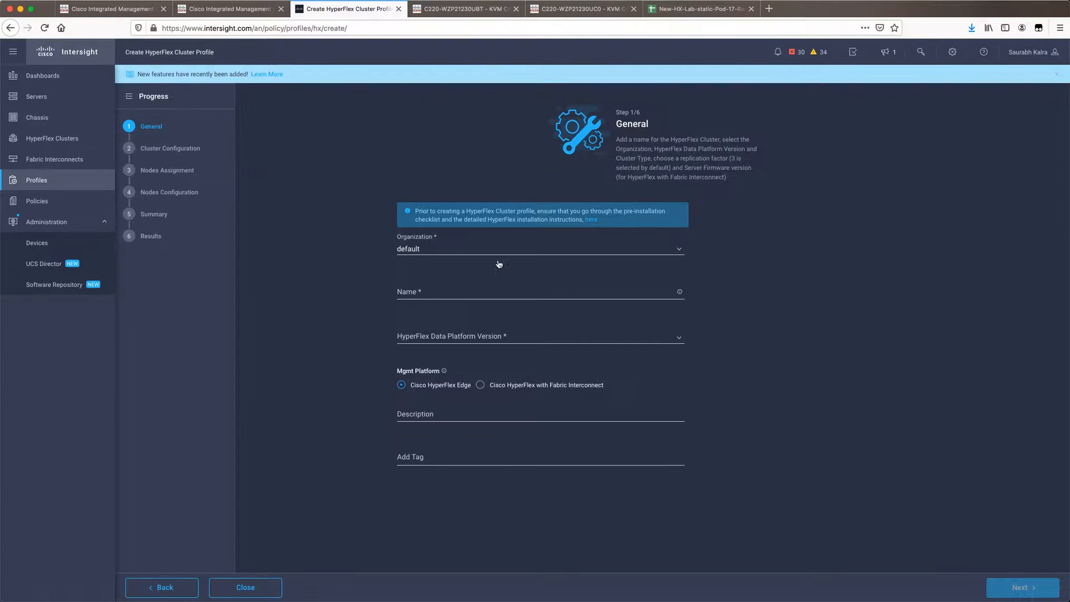
mouse_move(476, 249)
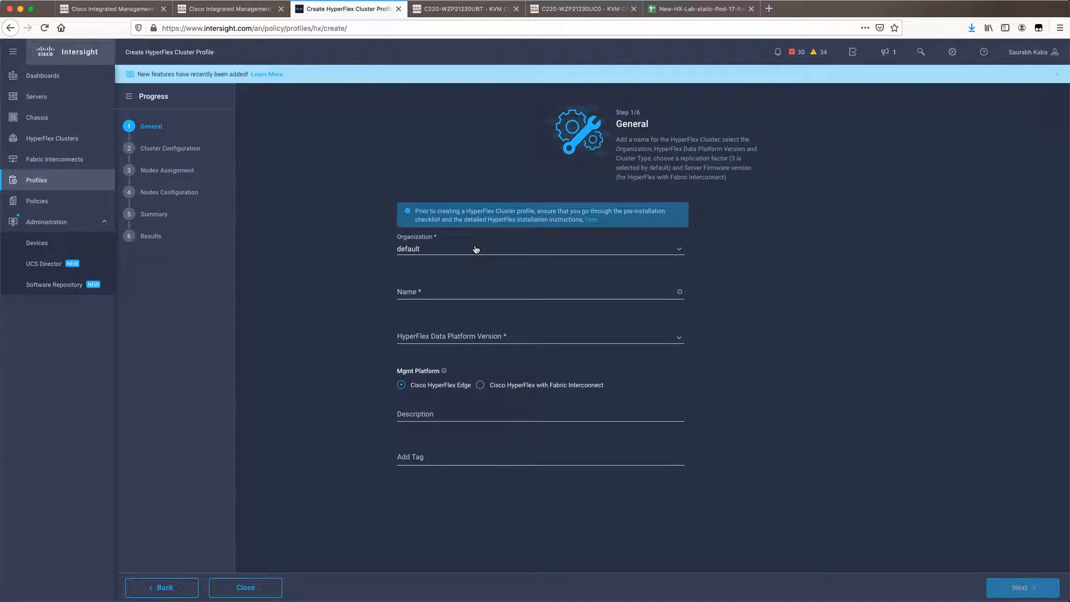
mouse_move(150, 235)
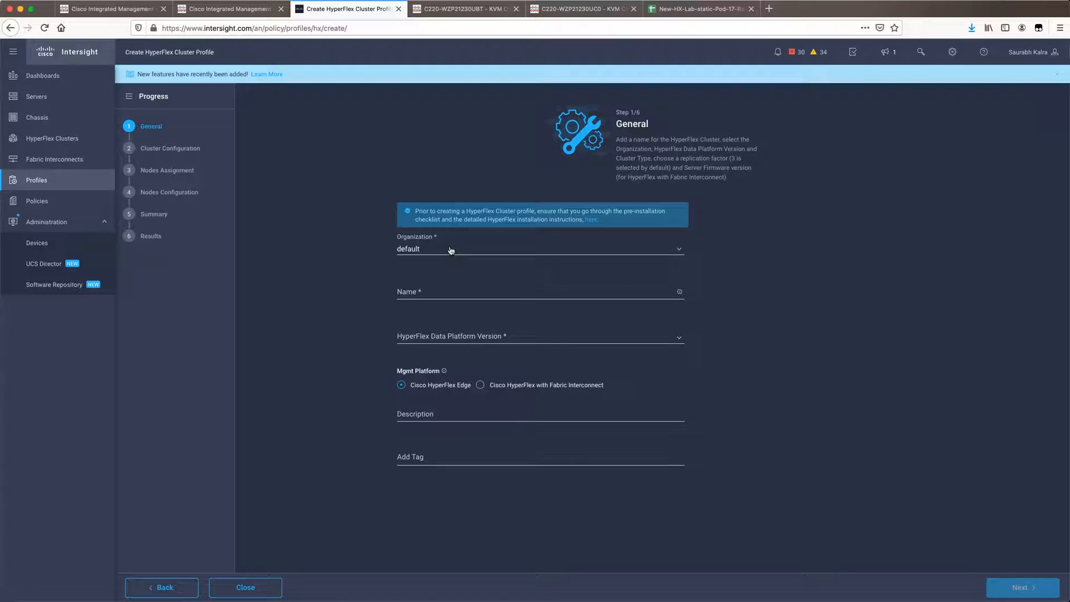
left_click(540, 291)
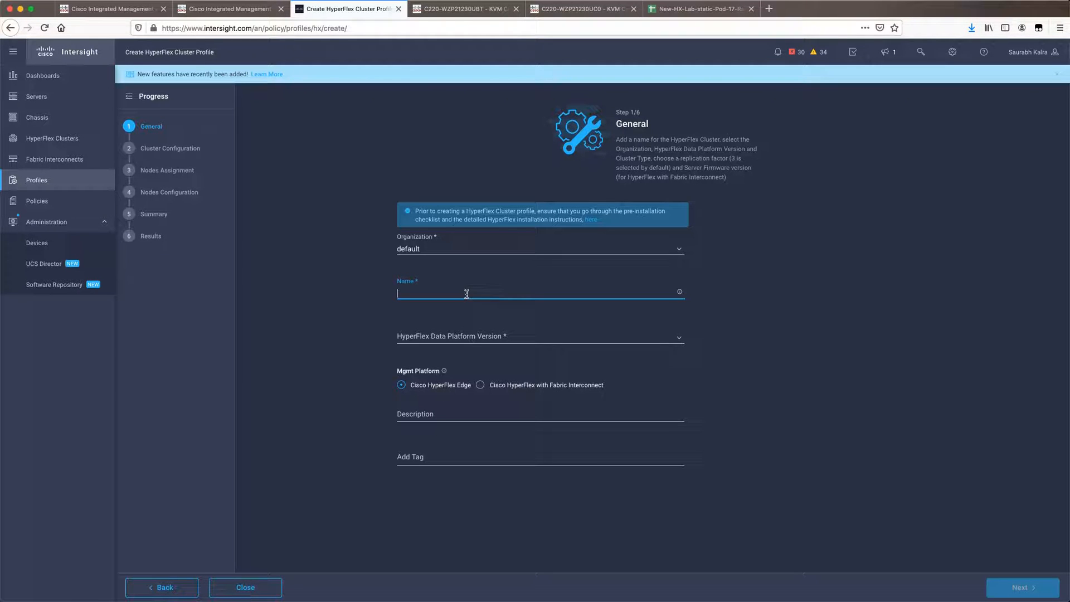
type("2")
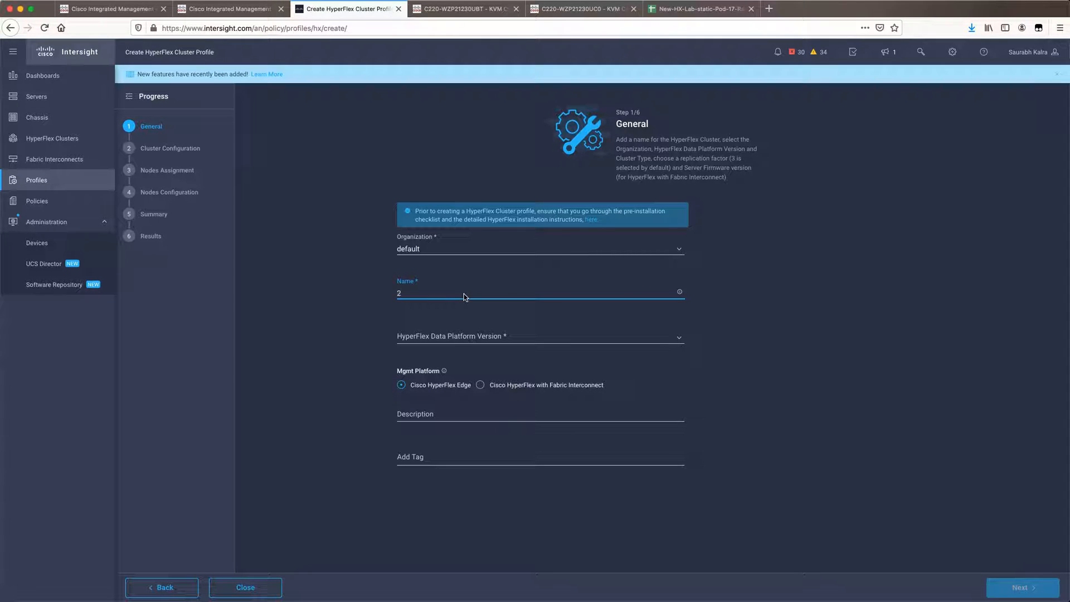
type("N-RONO")
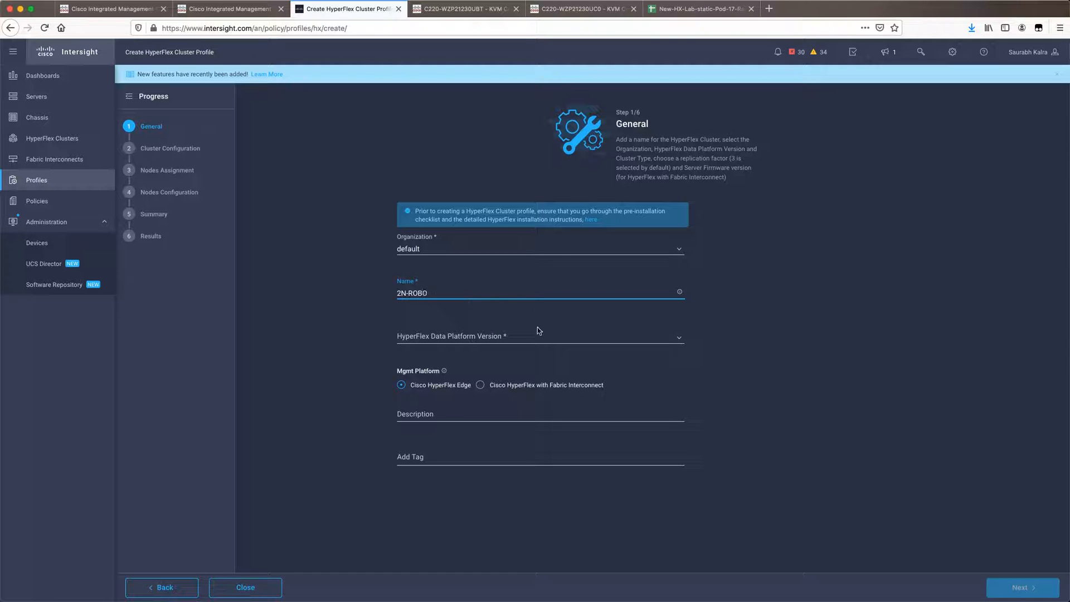
left_click(540, 335)
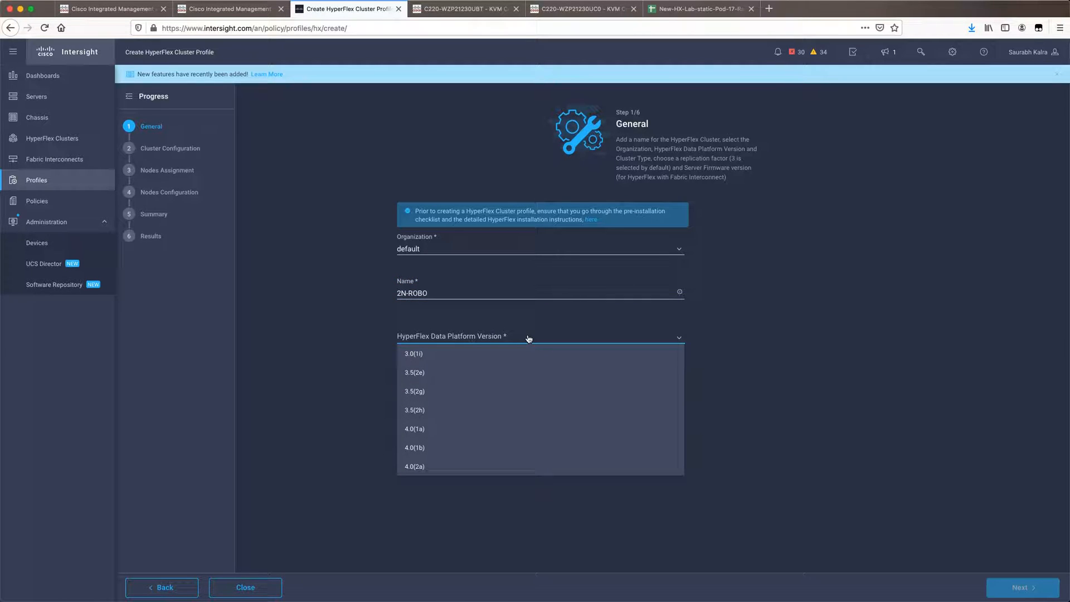
left_click(415, 466)
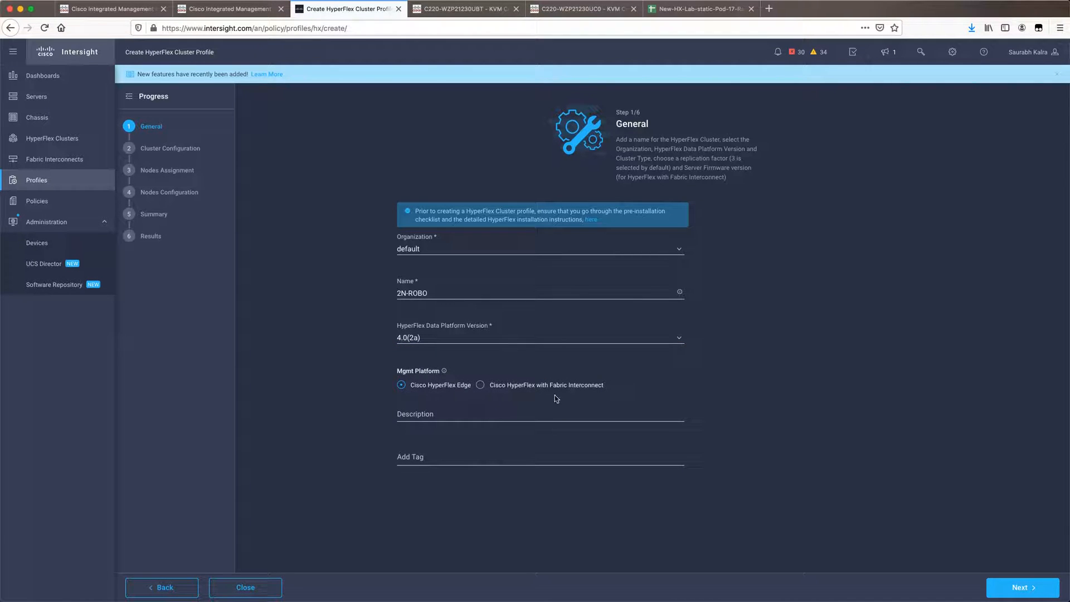
mouse_move(522, 402)
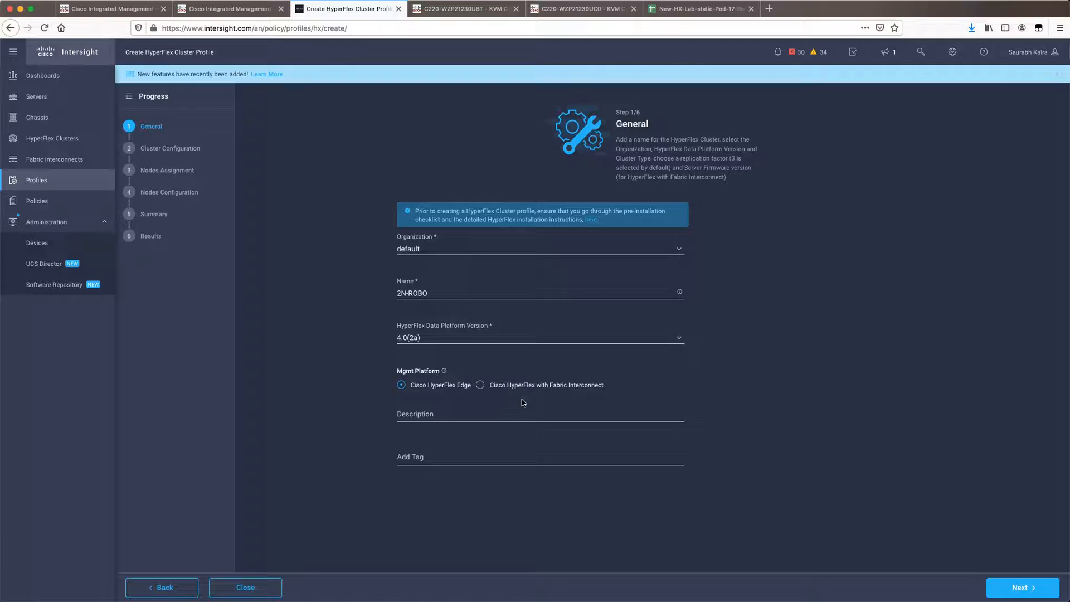
mouse_move(680, 390)
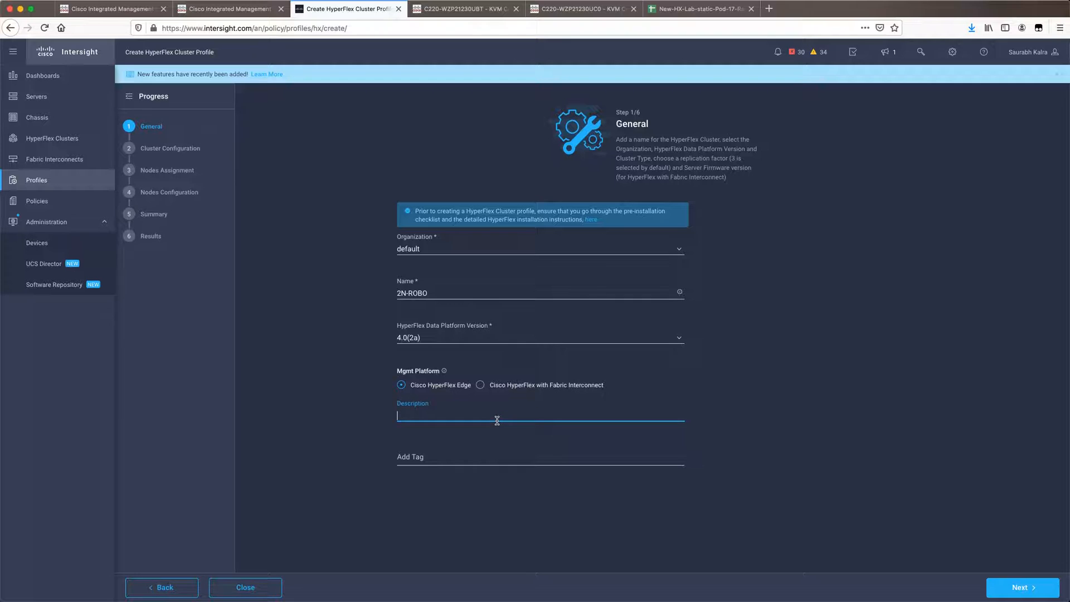
Describe the profile as 2-node-robo and continue to cluster configuration.
type("2-node r")
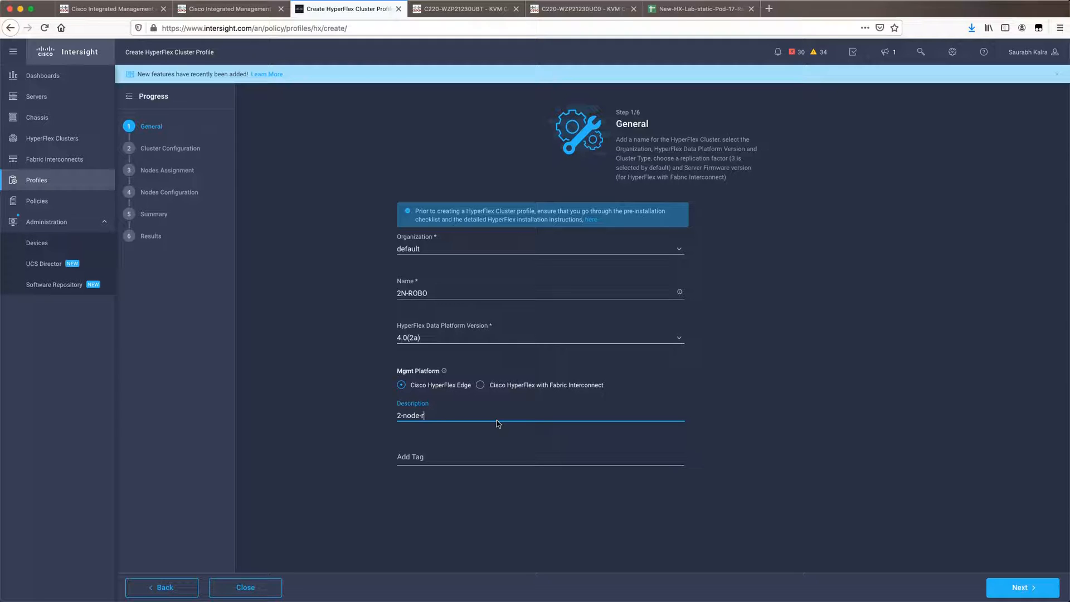
type("obo")
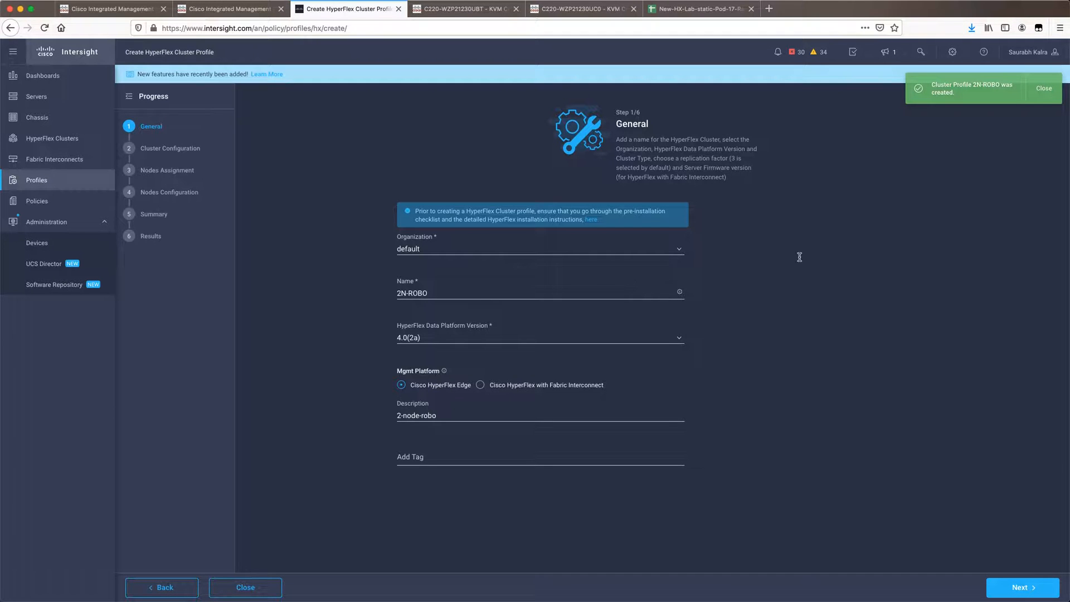
left_click(1020, 588)
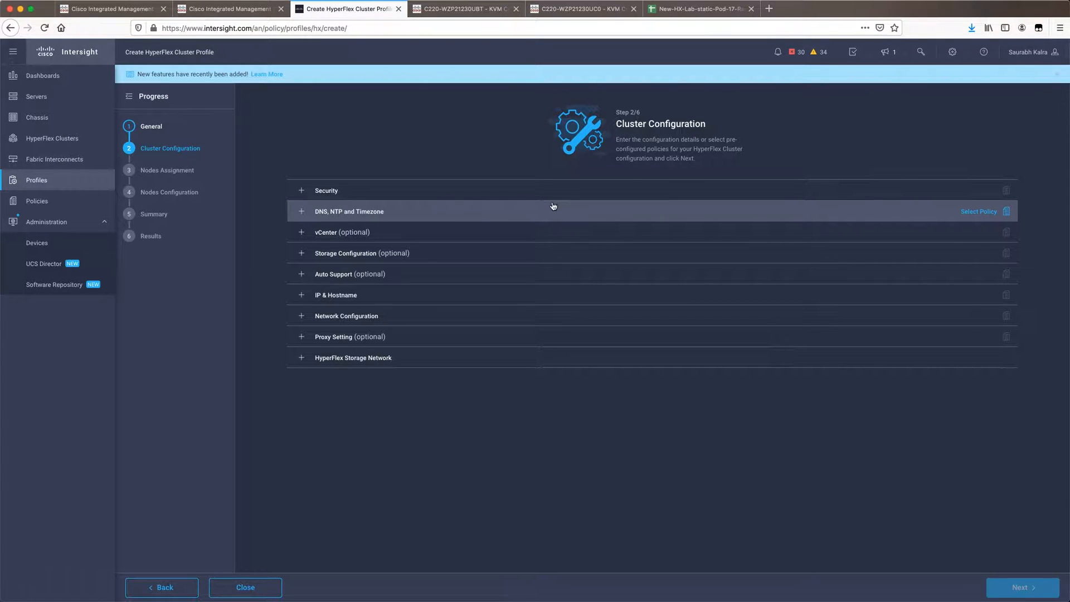
Attach the 2n-robo local credential and cluster storage policies, toggling disk partition cleanup.
left_click(326, 191)
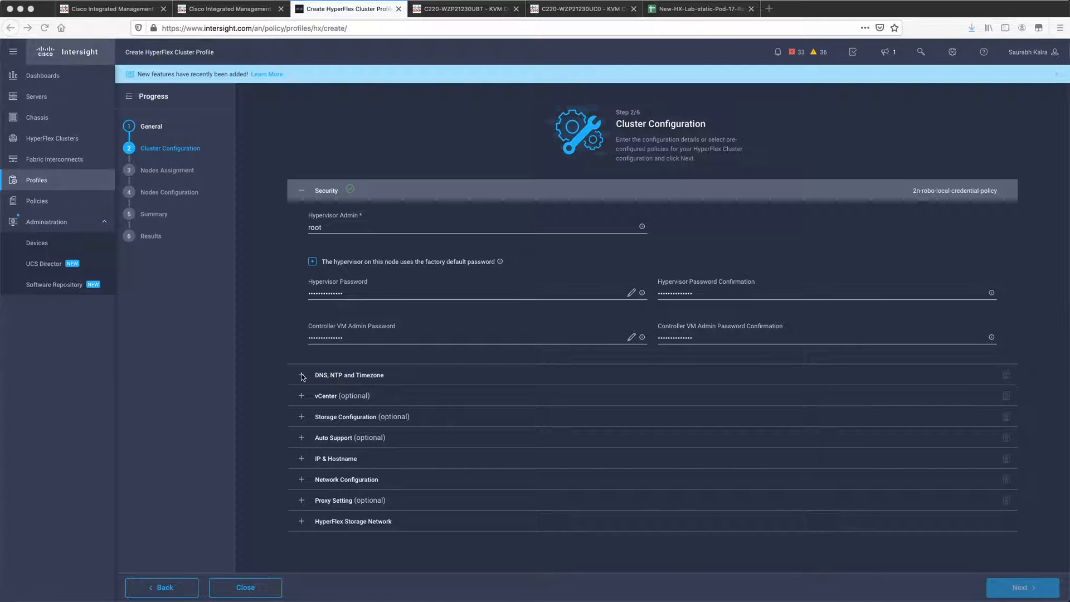
left_click(300, 375)
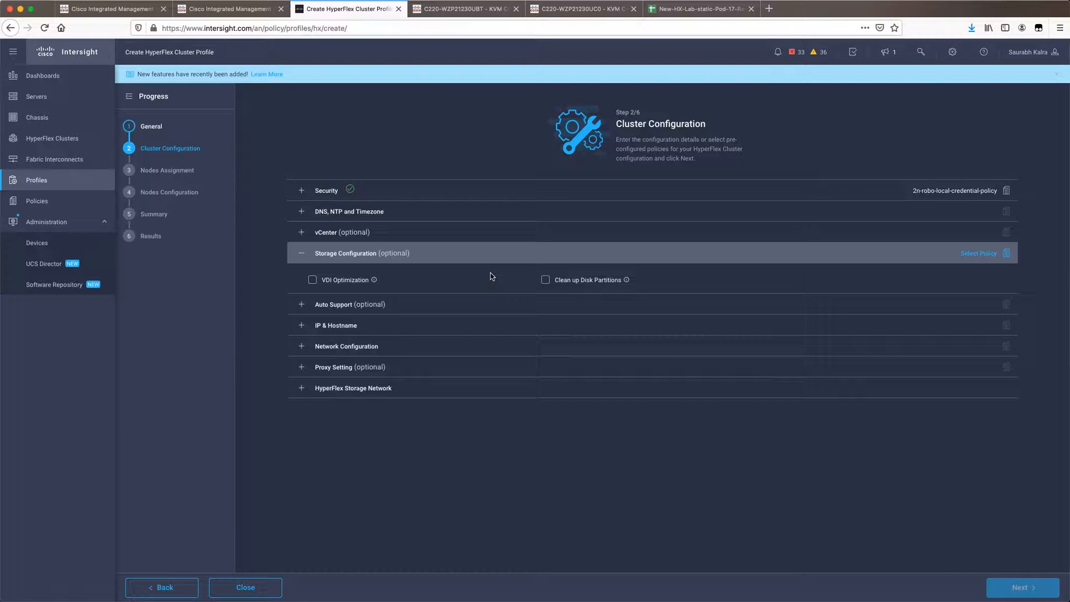
left_click(546, 279)
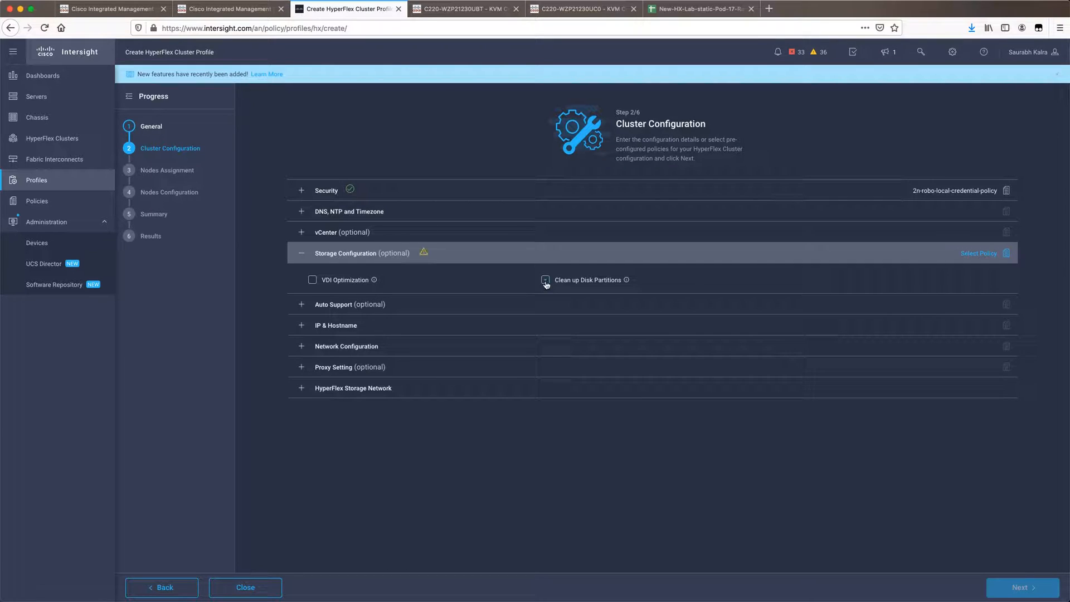
left_click(545, 280)
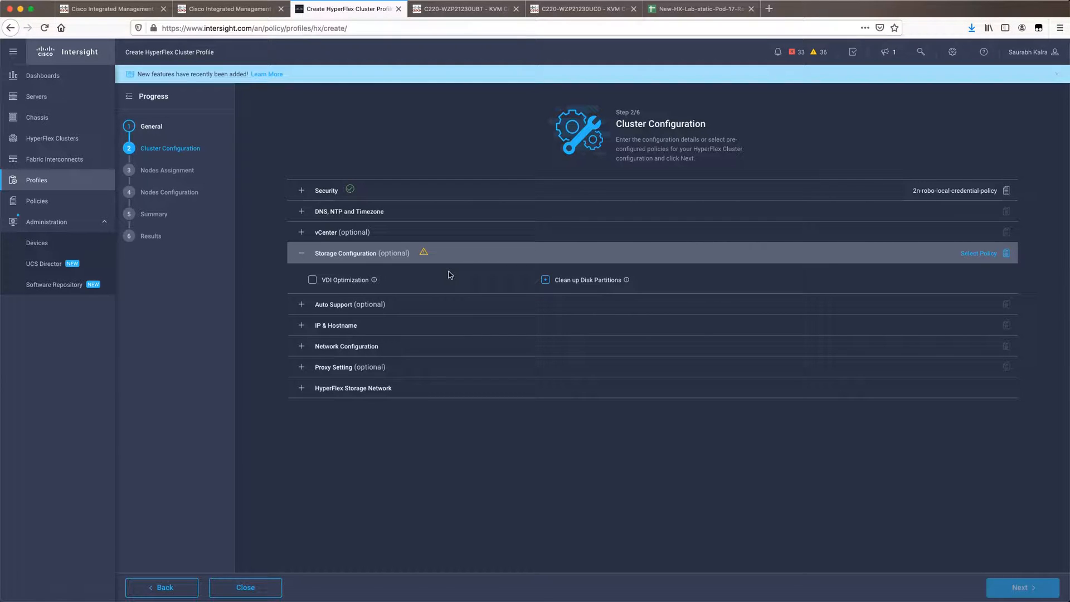
mouse_move(447, 288)
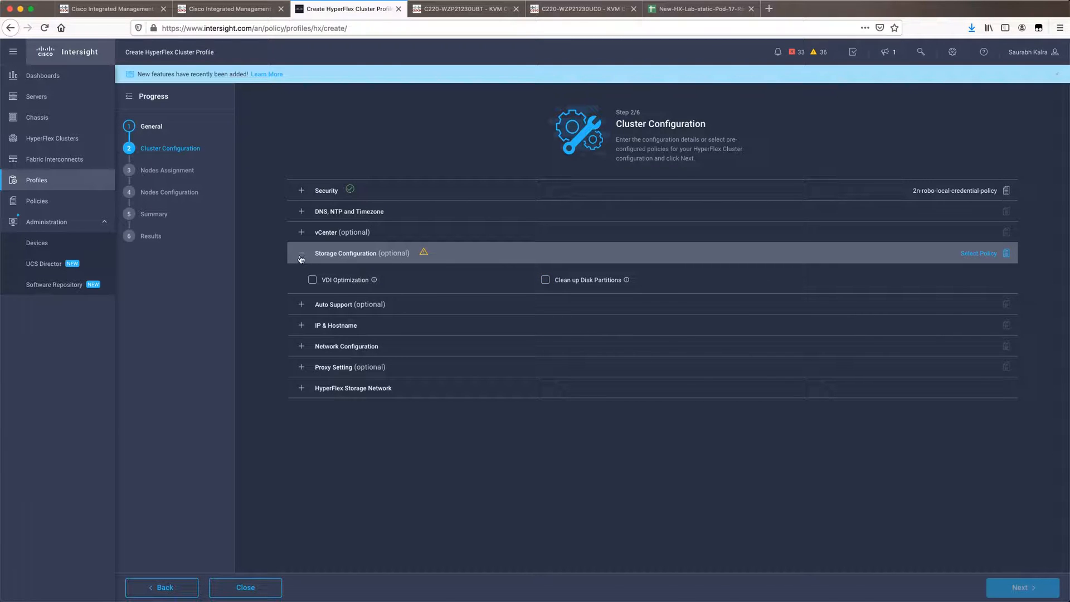
Collapse storage configuration and expand the network configuration section.
left_click(300, 253)
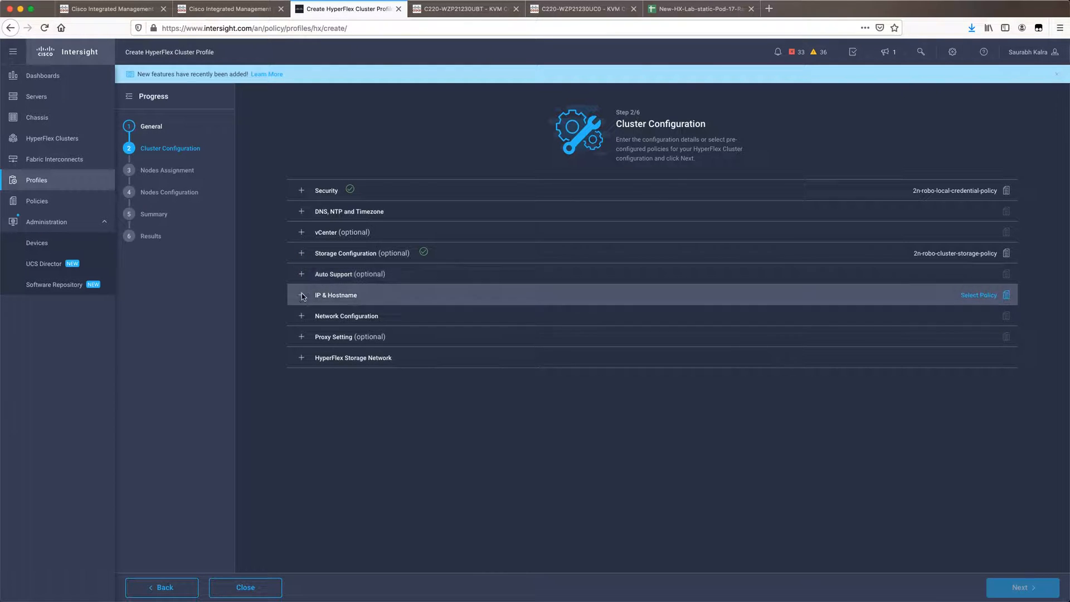
left_click(301, 294)
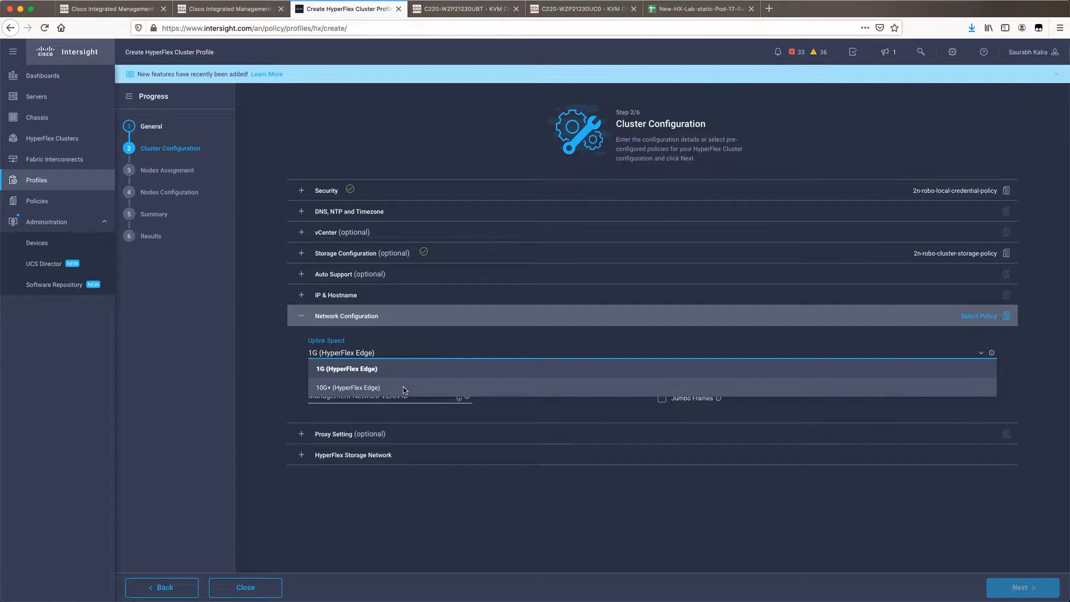
Set uplink speed 10G+ (HyperFlex Edge) and MAC prefix 00:25:B5:00, then go to the first CIMC.
left_click(348, 387)
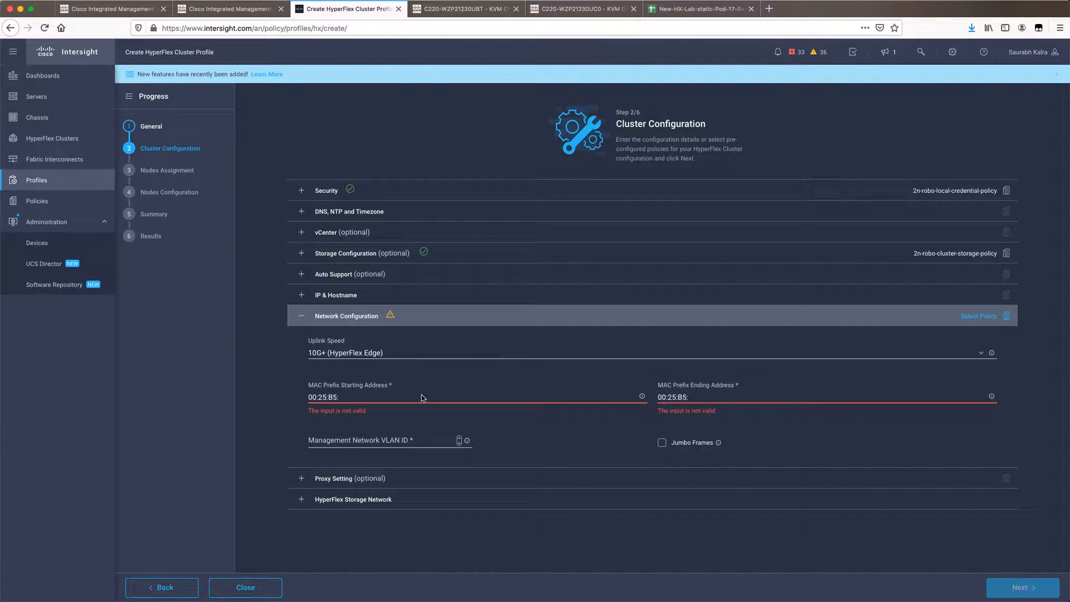
type("00")
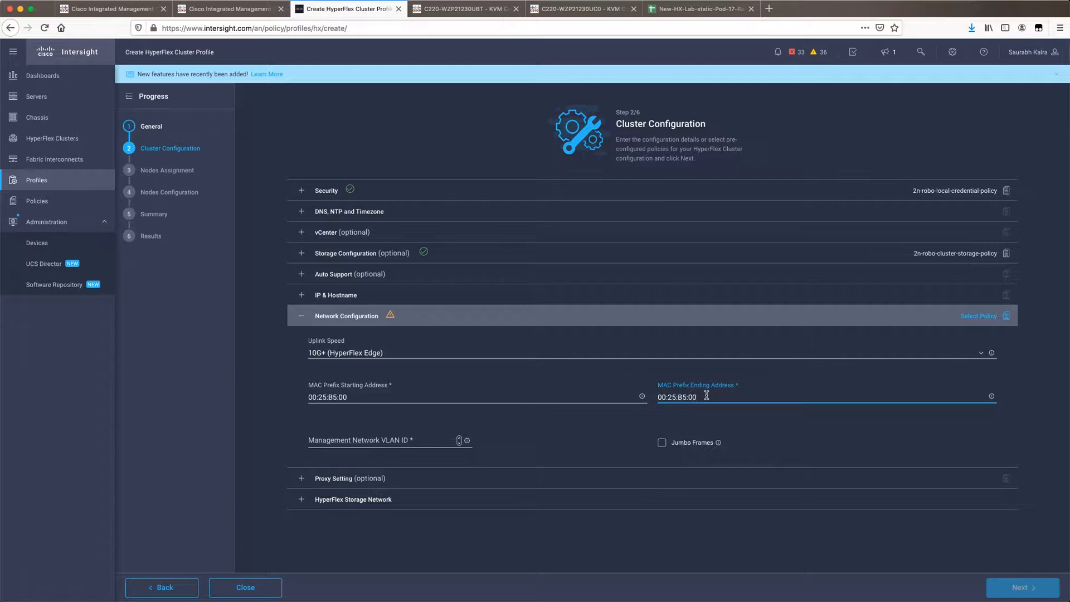
left_click(696, 397)
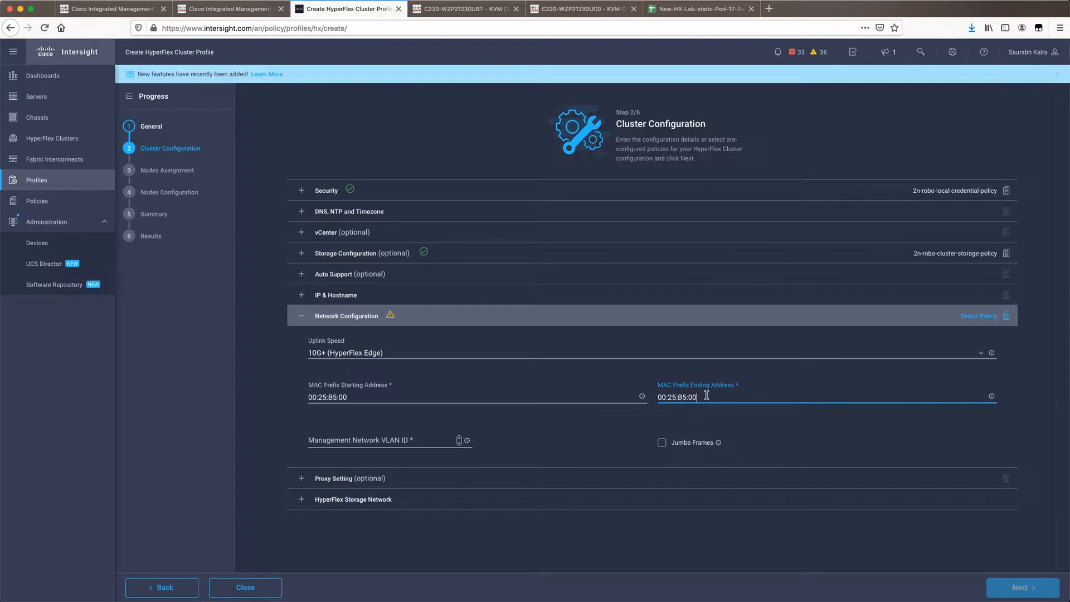
left_click(110, 8)
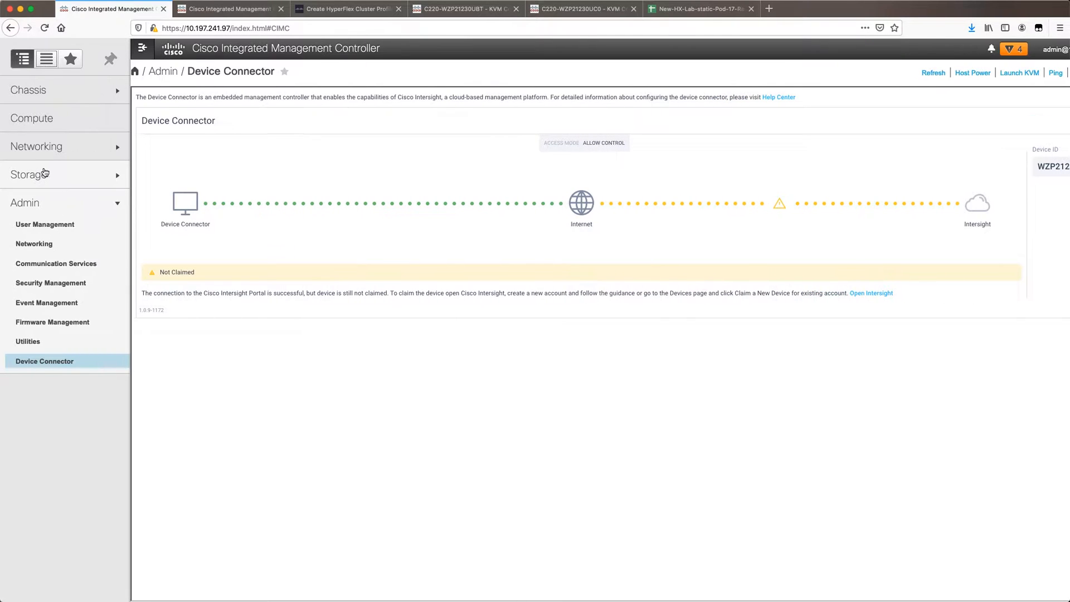
View the MLOM adapter card properties on both servers and return to the cluster profile.
left_click(35, 146)
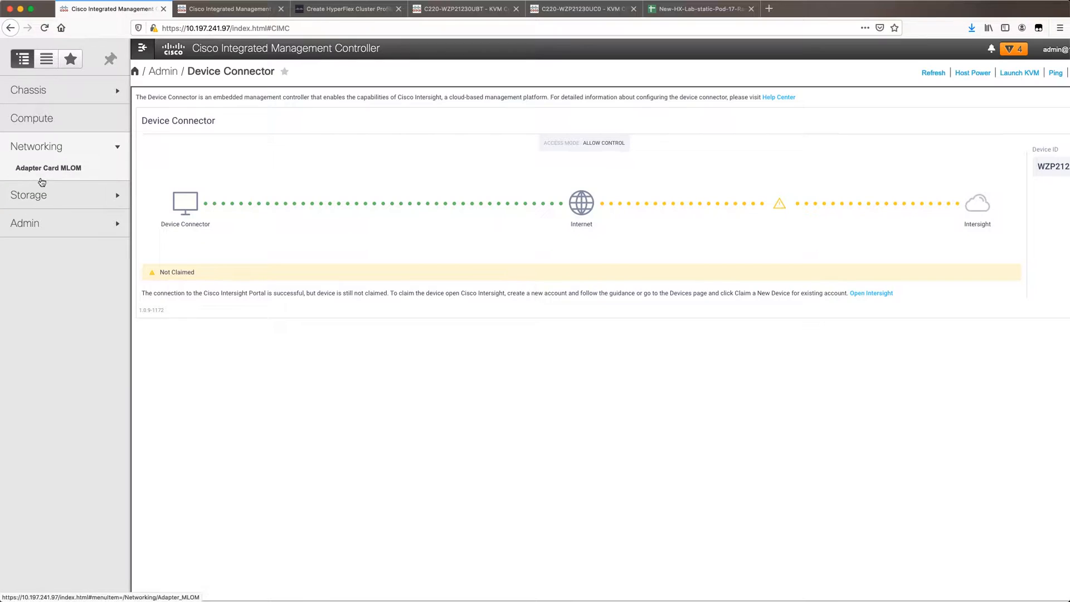
left_click(48, 168)
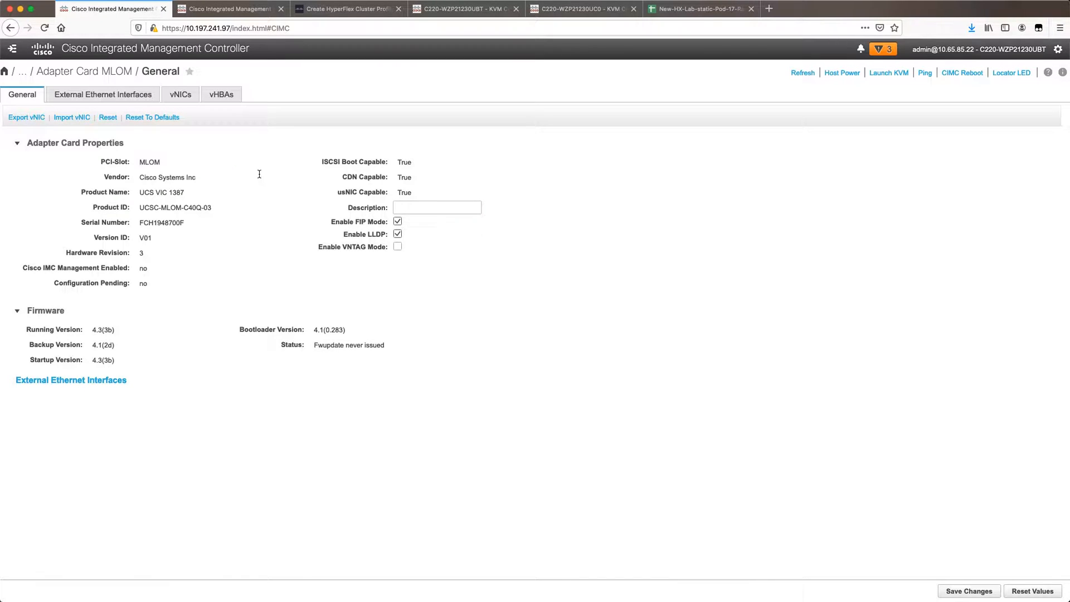
left_click(225, 8)
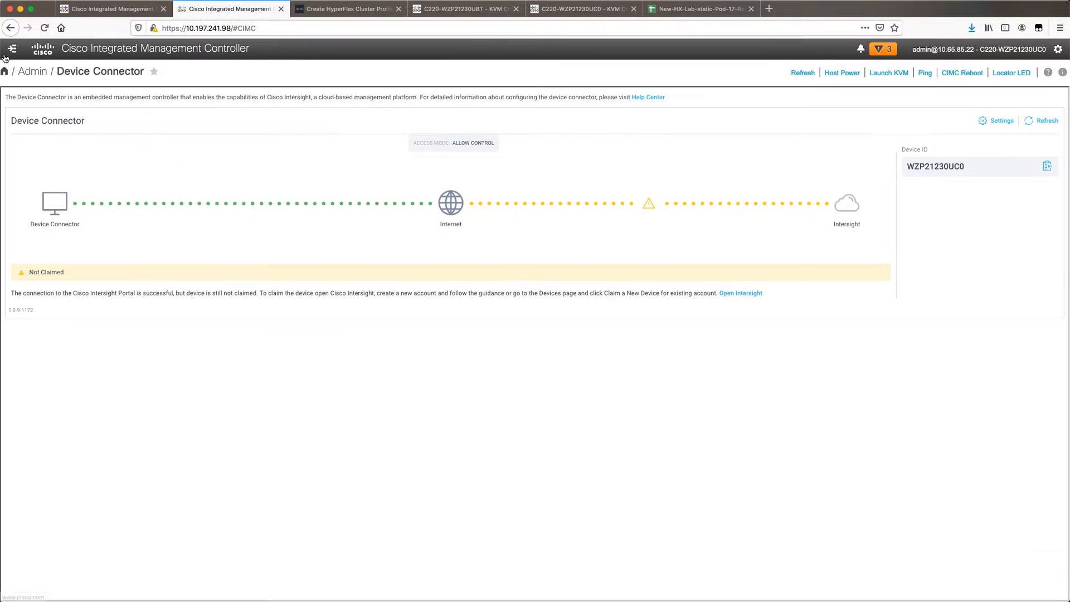
left_click(11, 48)
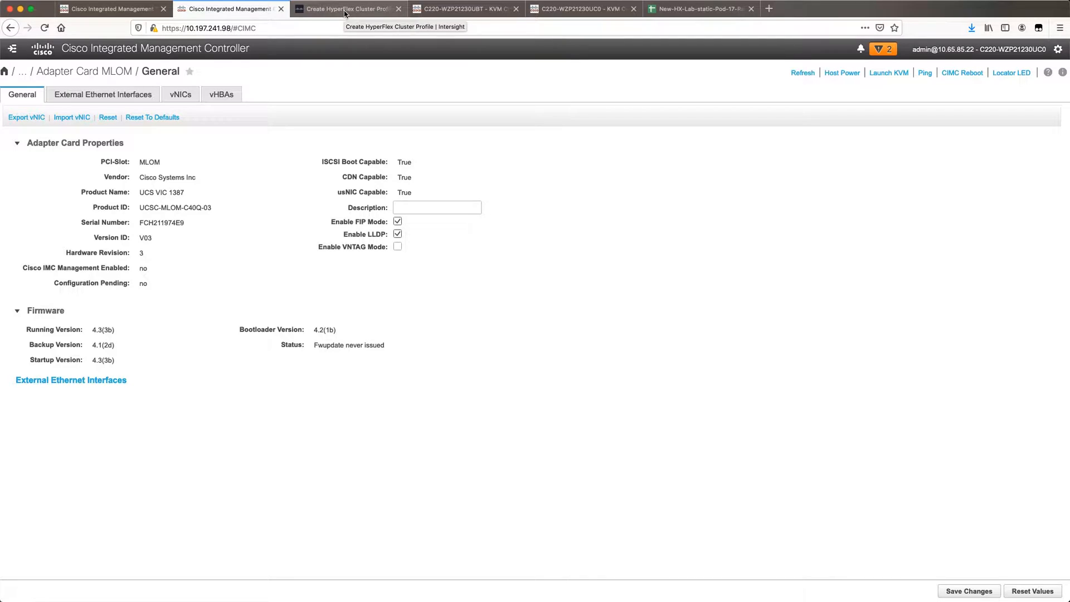
left_click(345, 9)
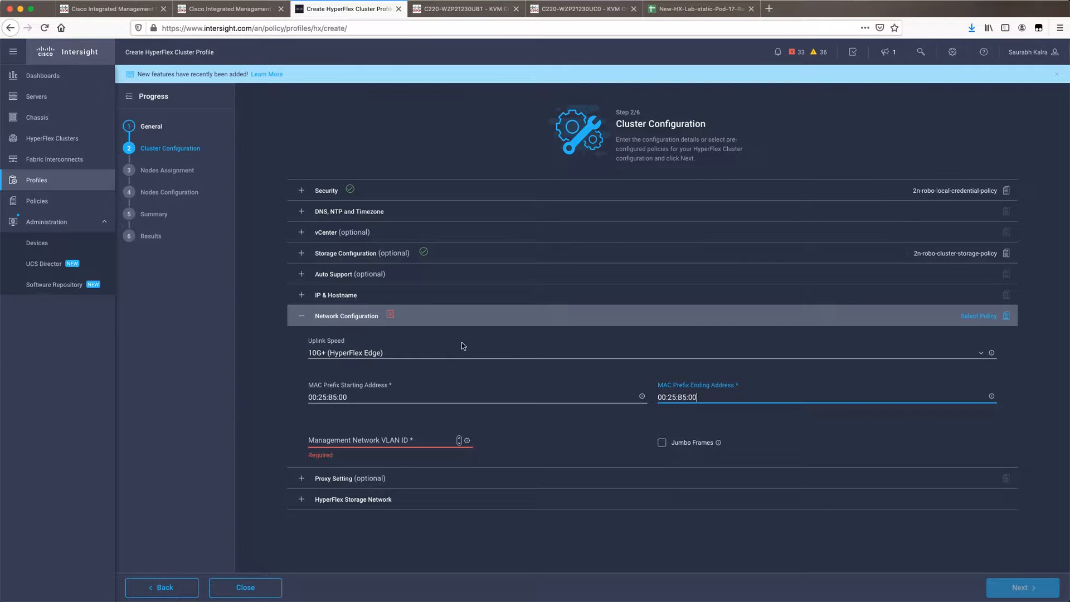
Complete the network configuration section and review the proxy settings.
left_click(301, 316)
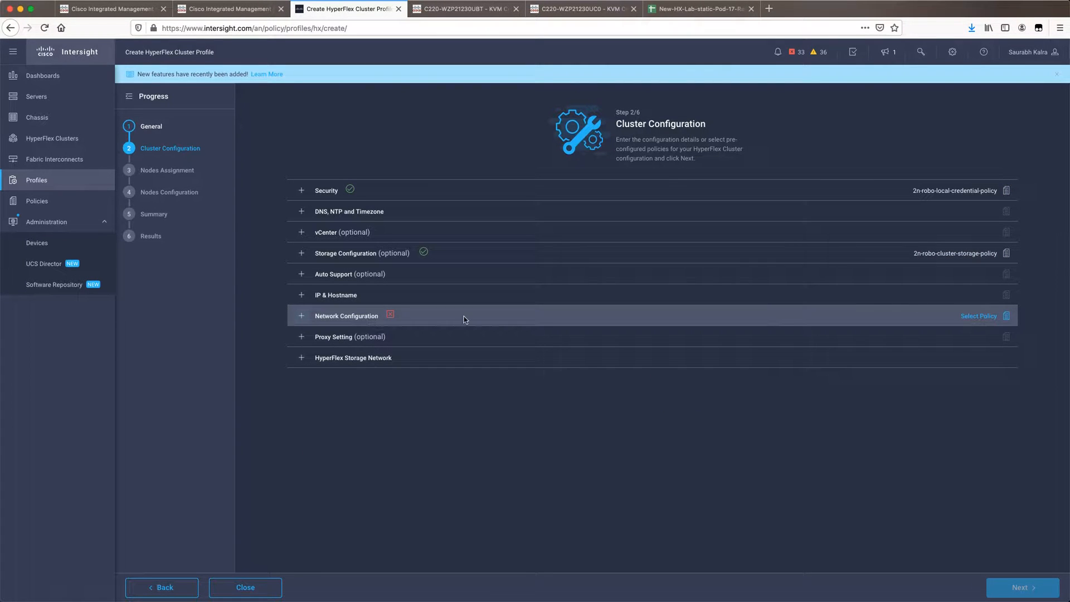
left_click(301, 320)
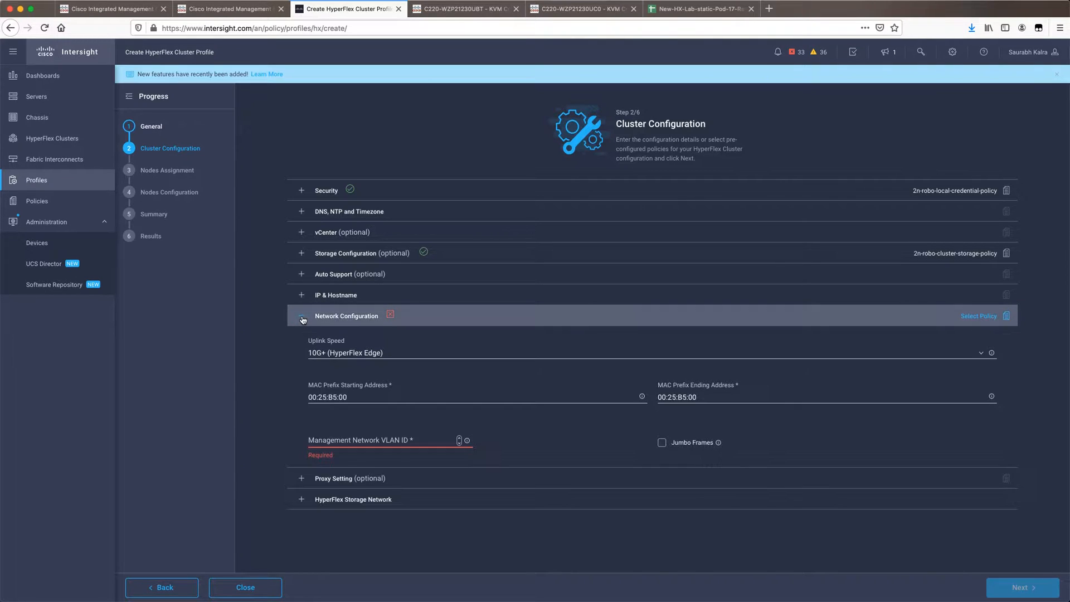
left_click(389, 441)
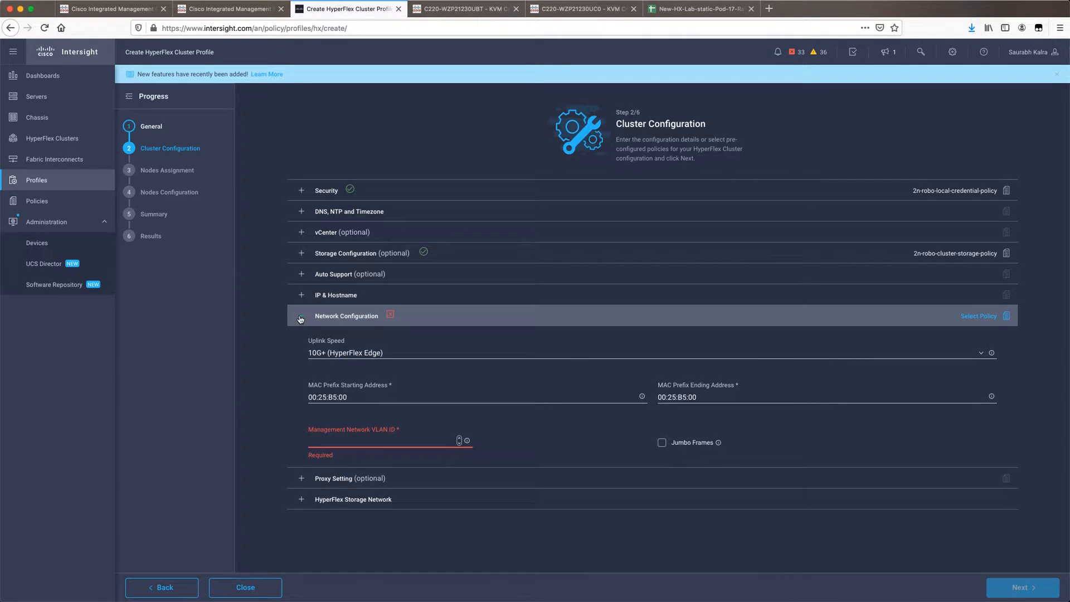
left_click(301, 337)
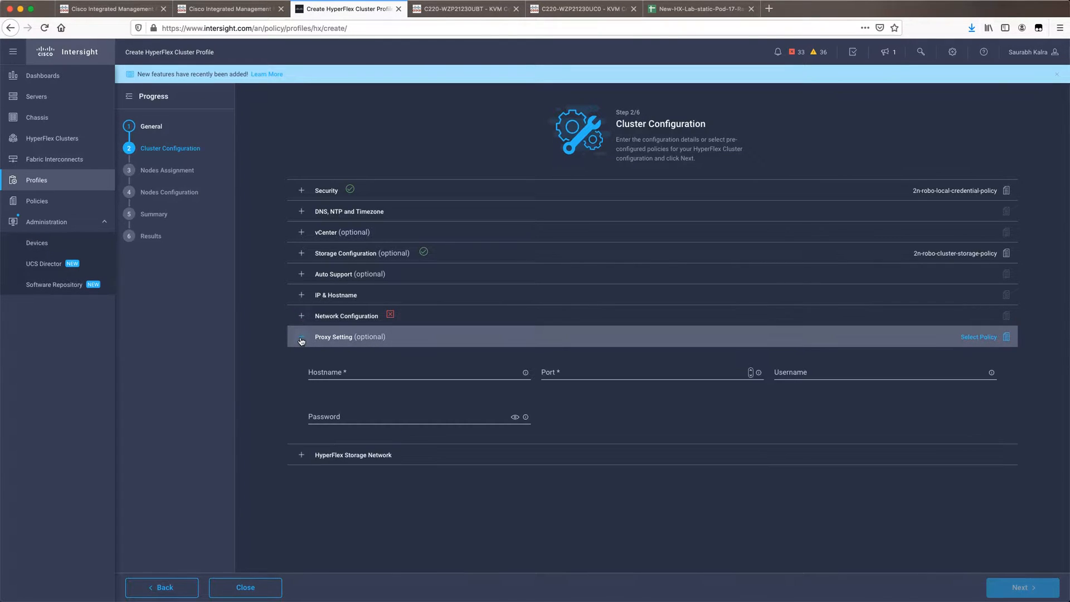
left_click(301, 337)
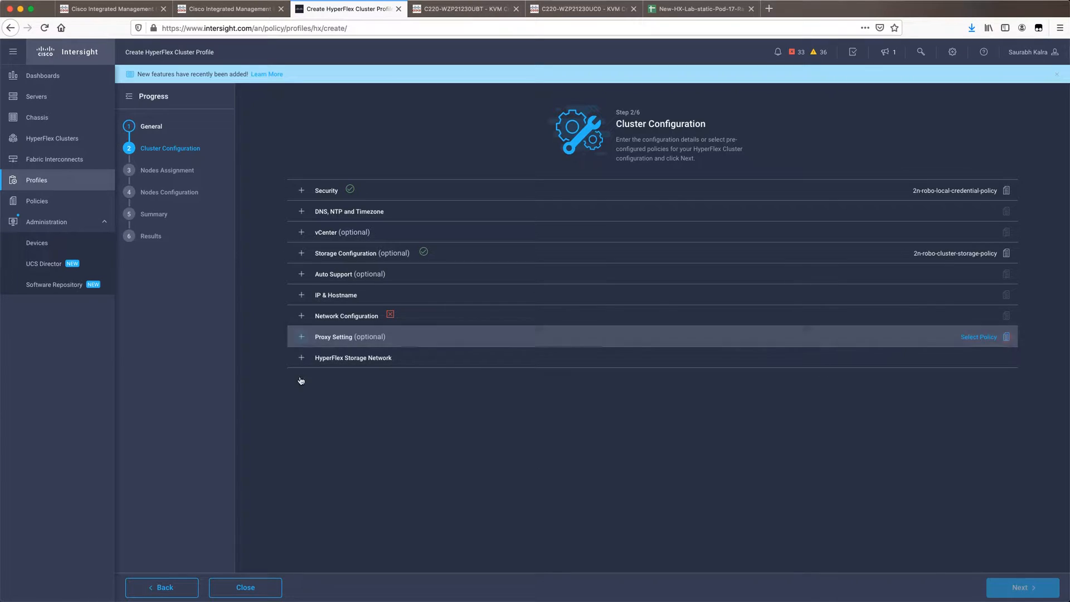
Enter the storage network VLAN ID under HyperFlex Storage Network.
left_click(353, 358)
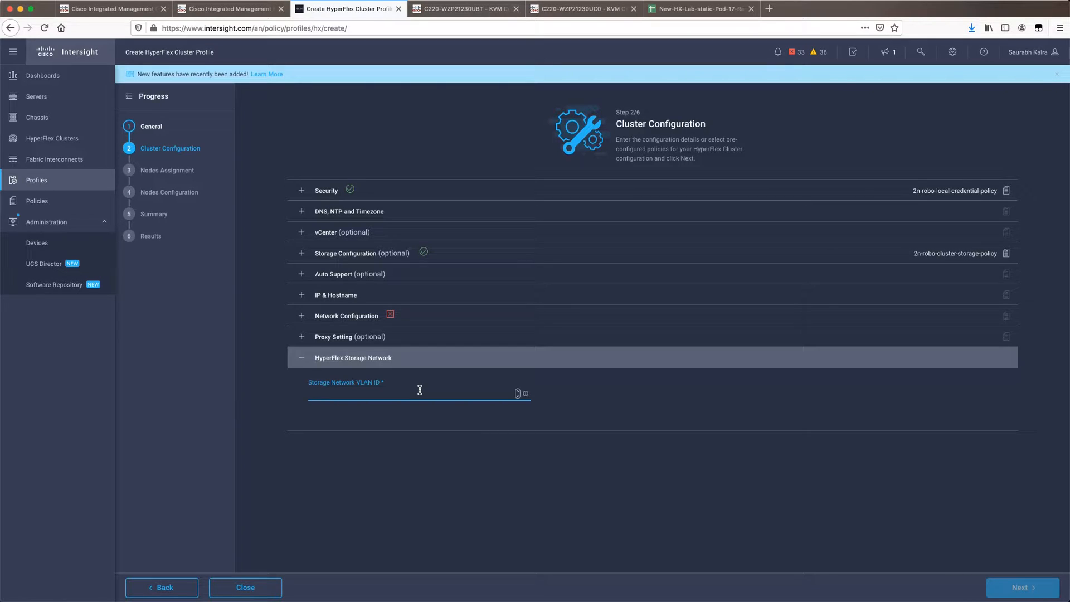
left_click(419, 395)
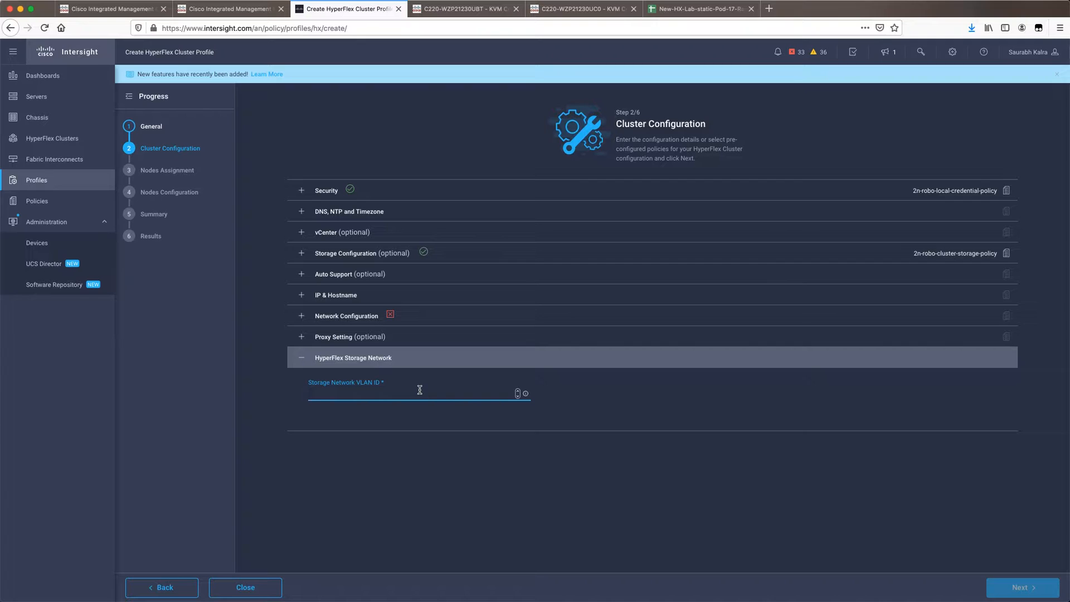
left_click(420, 394)
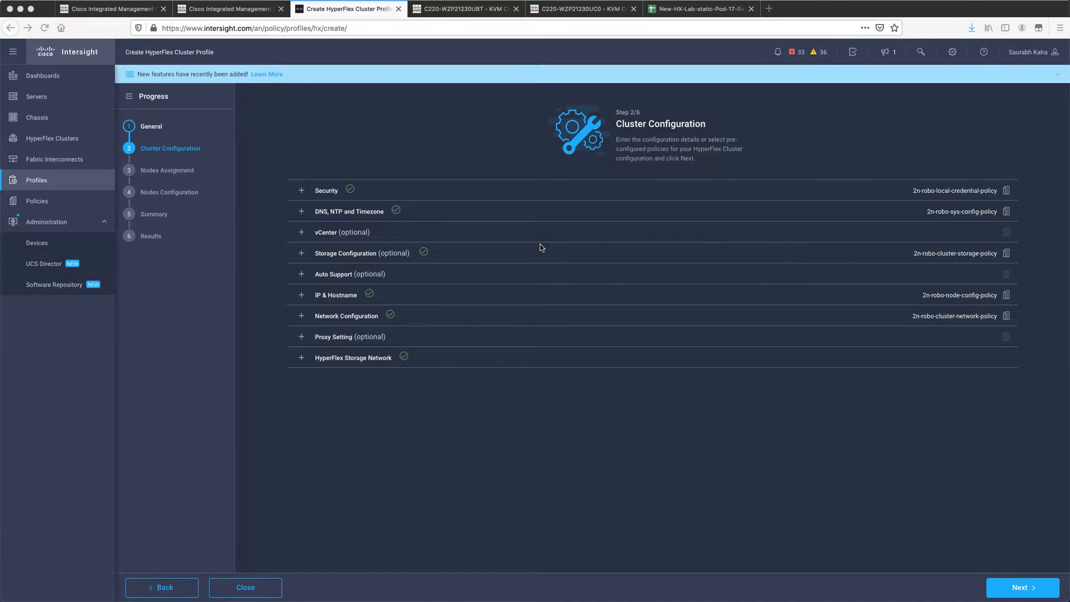
mouse_move(372, 305)
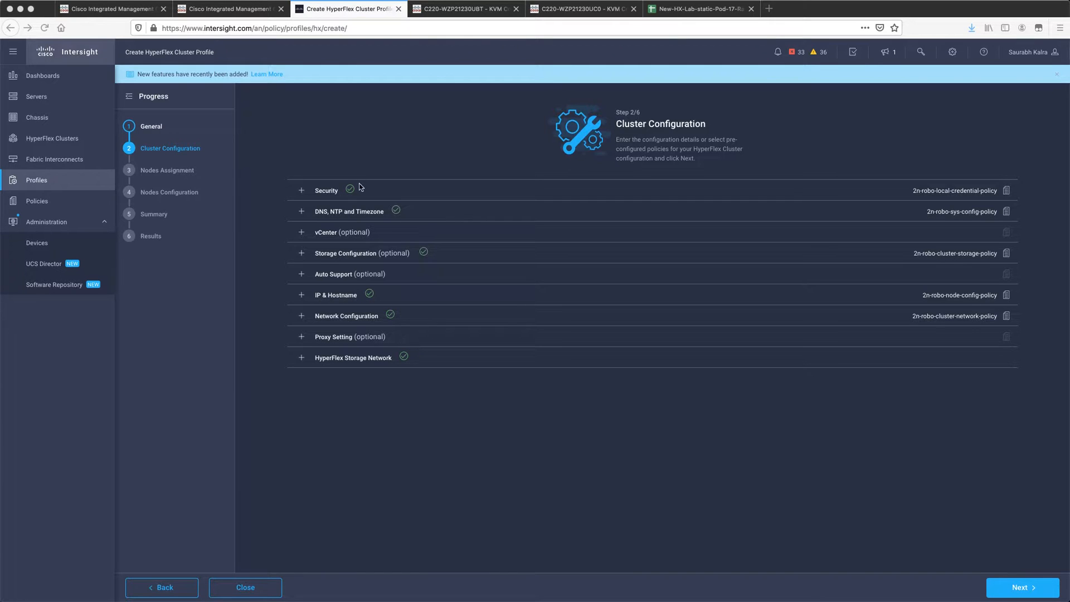
mouse_move(392, 306)
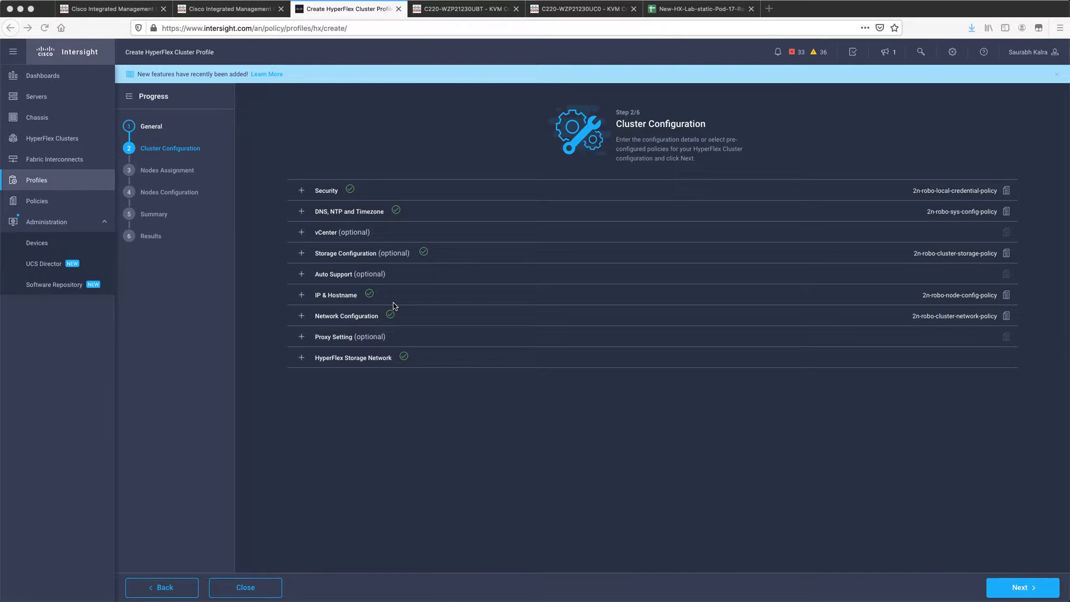
mouse_move(1005, 182)
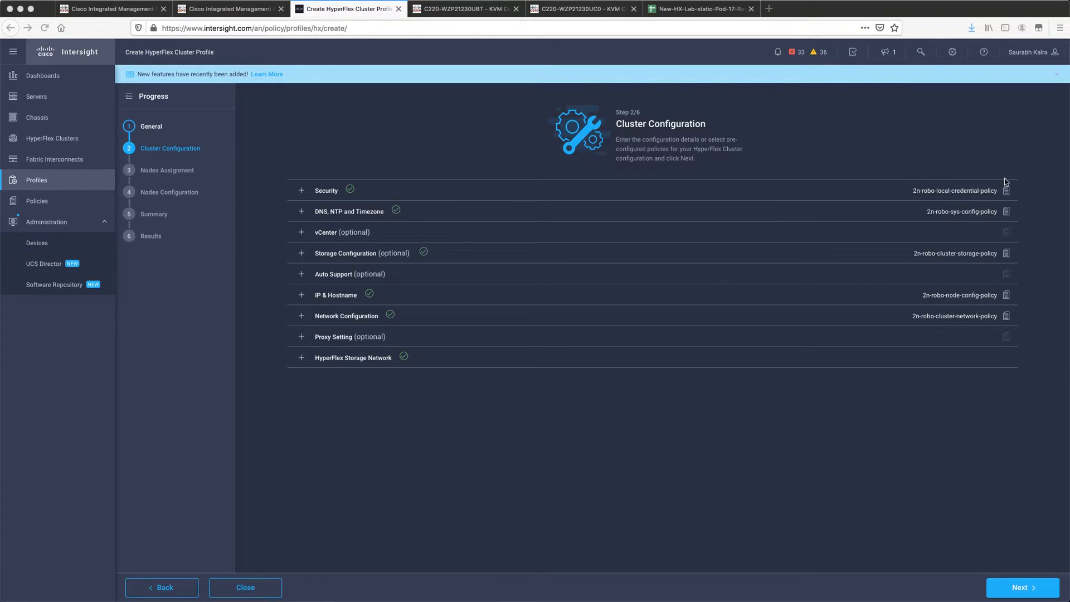
mouse_move(1011, 322)
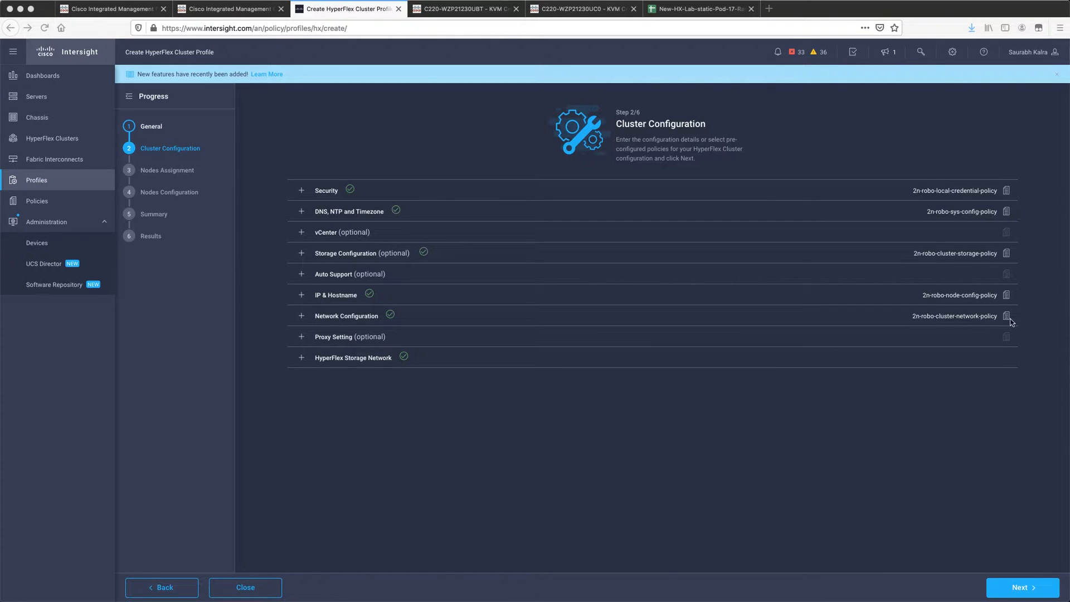
mouse_move(1032, 287)
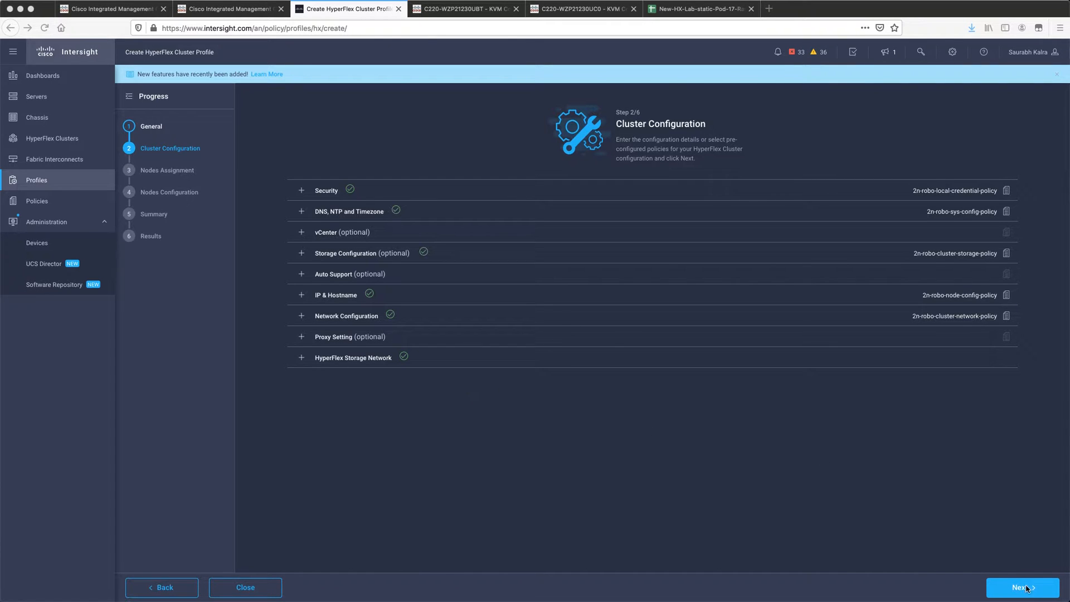
mouse_move(685, 266)
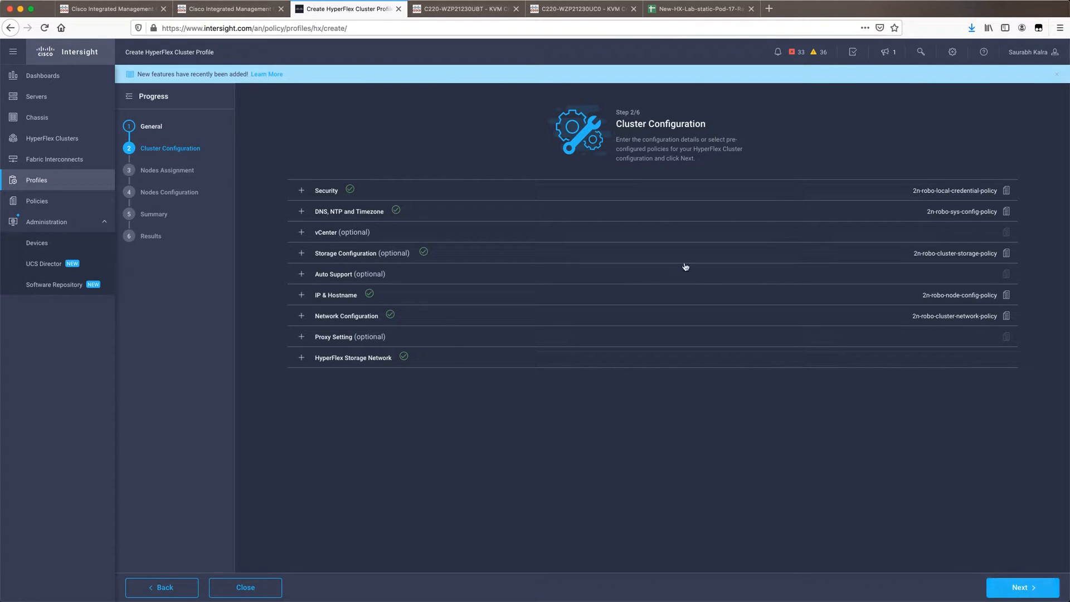
Advance from cluster configuration to nodes assignment listing both C220 servers.
left_click(1022, 587)
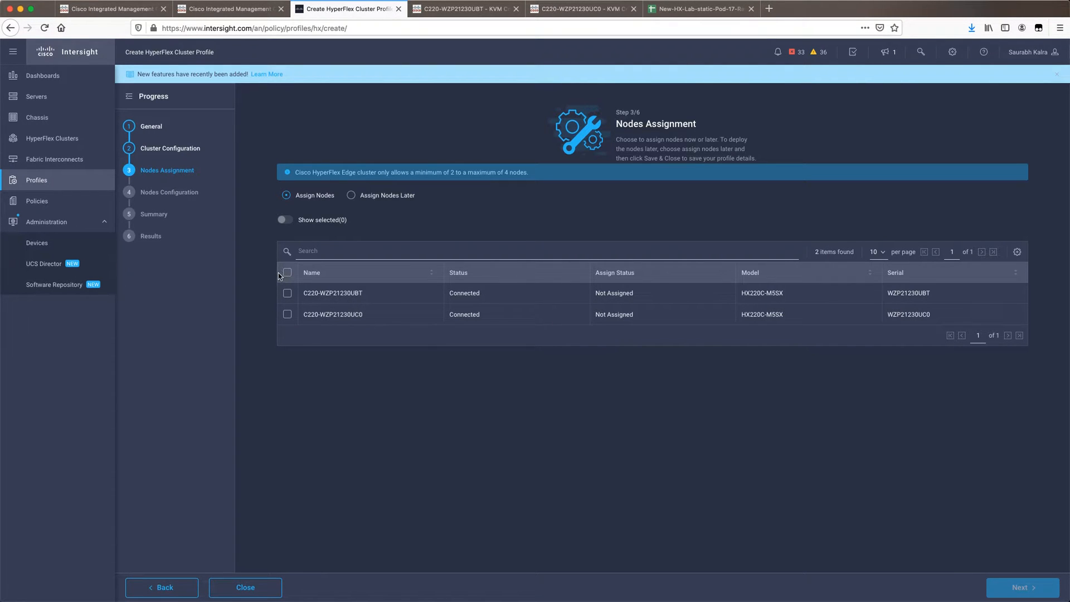
Select both C220 servers via the select-all checkbox and advance to nodes configuration.
left_click(287, 272)
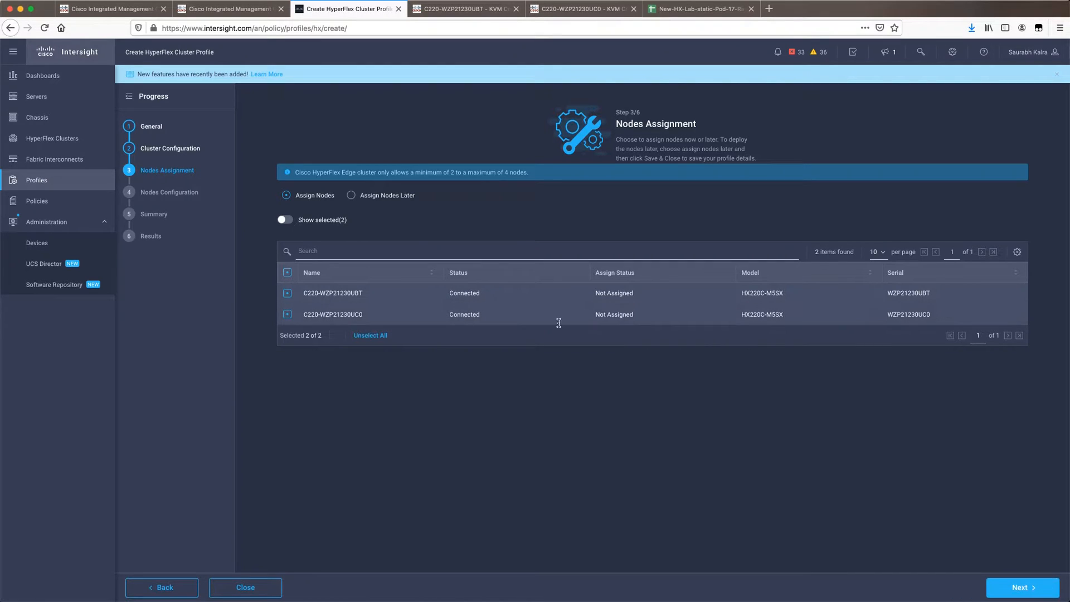
mouse_move(953, 519)
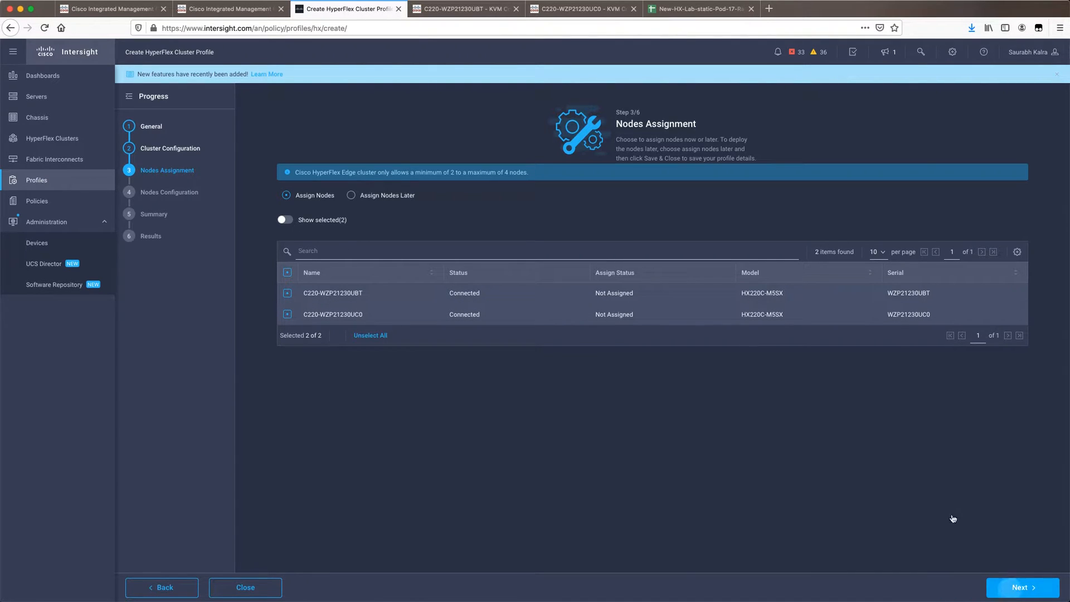
mouse_move(409, 378)
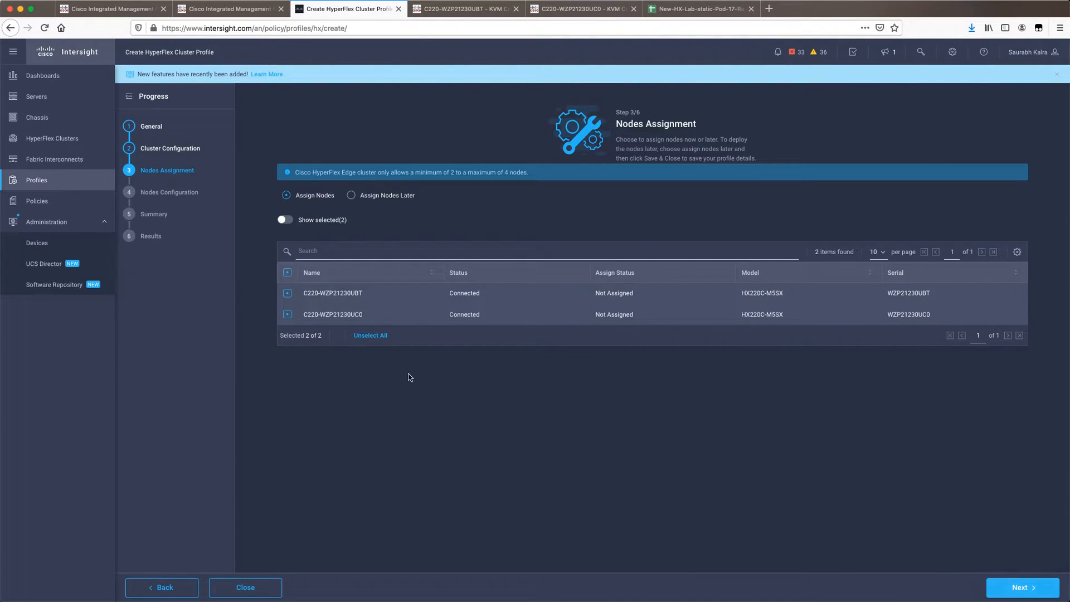
left_click(1022, 587)
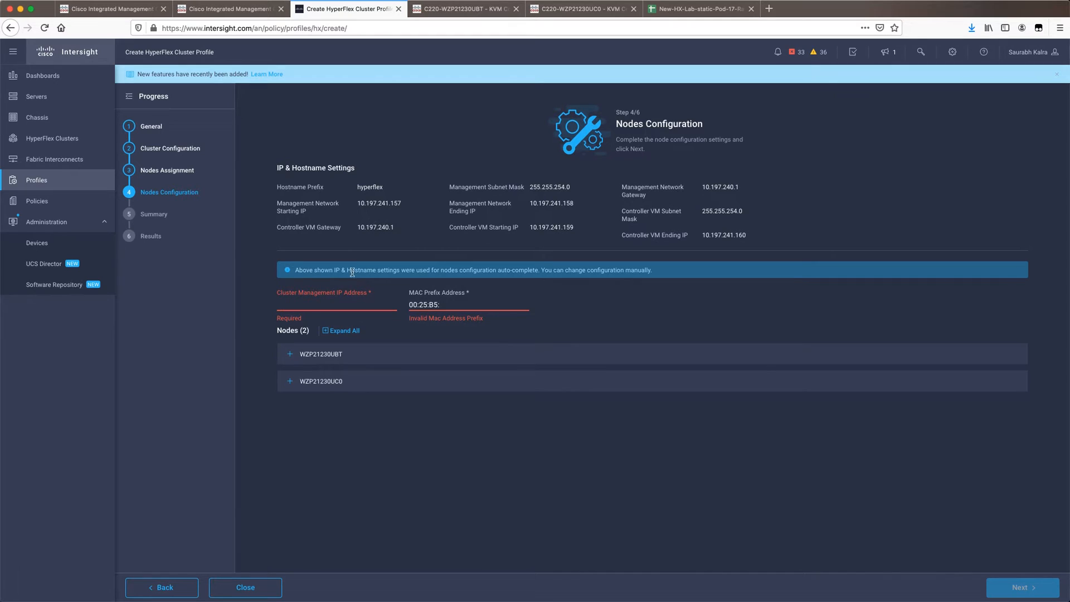
mouse_move(337, 199)
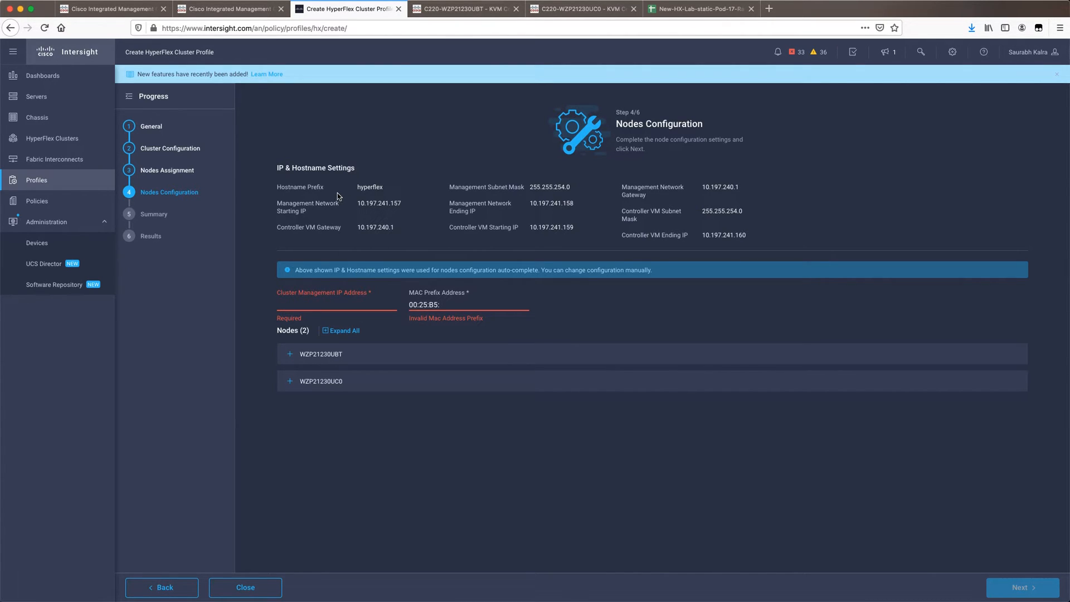
mouse_move(490, 211)
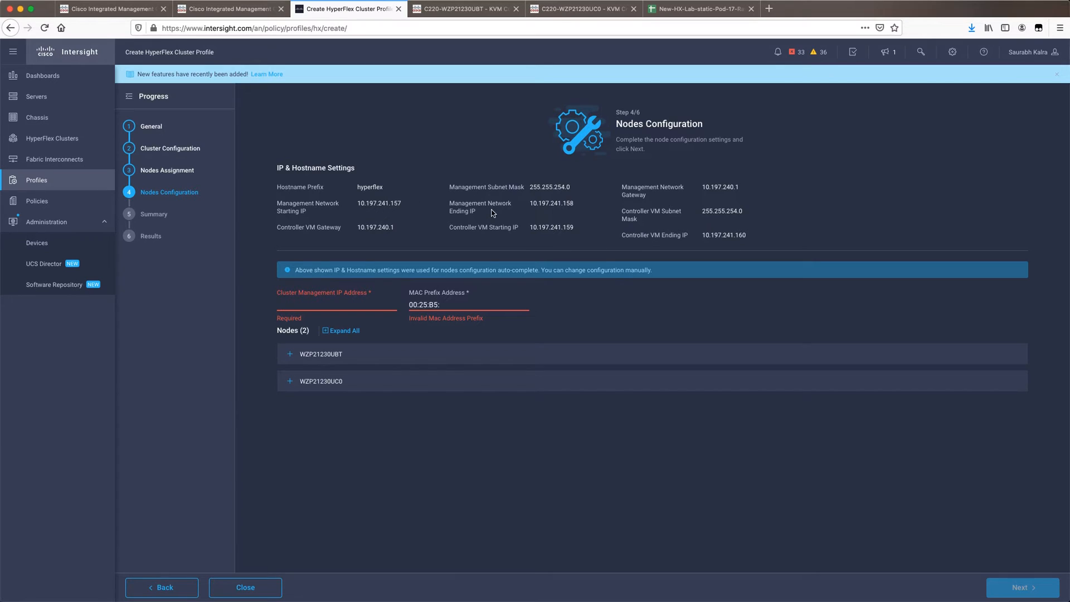
mouse_move(331, 187)
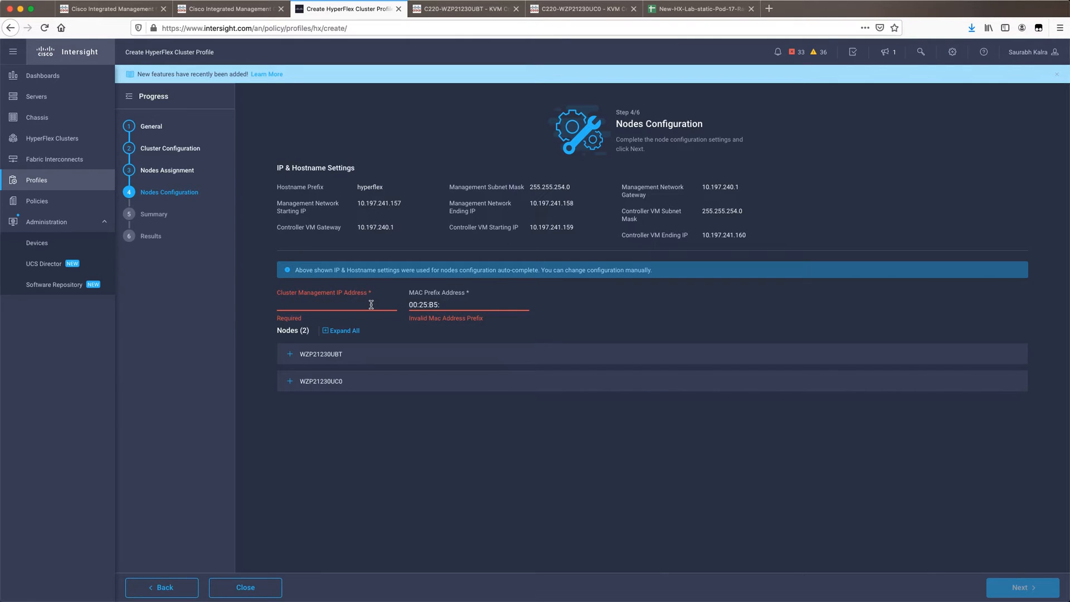
Confirm cluster management IP 10.197.241.161 and MAC prefix 00:25:B5:00, advancing to the summary.
left_click(1019, 587)
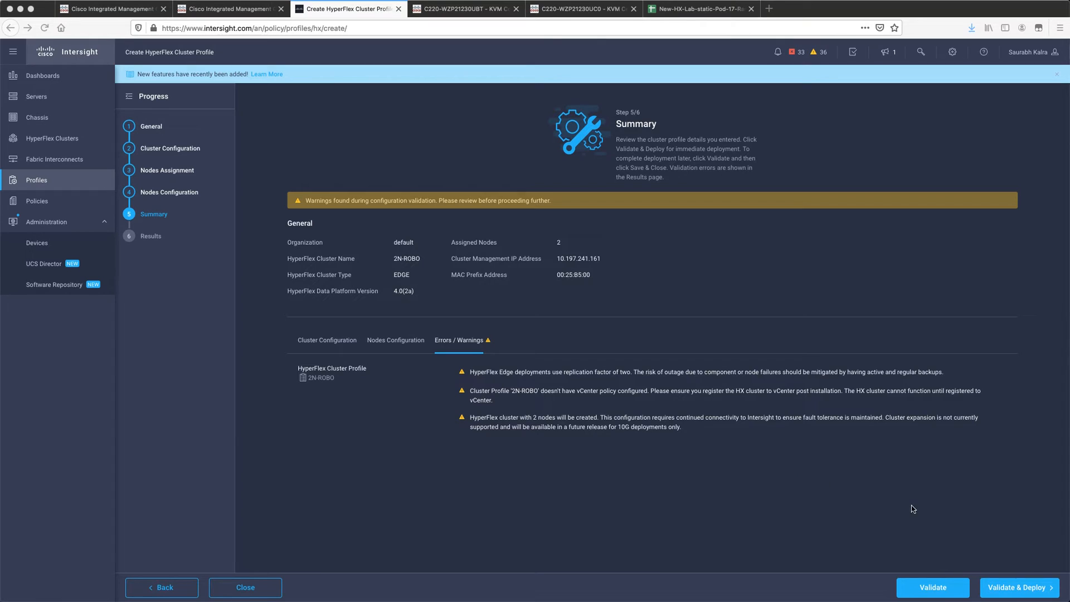
mouse_move(582, 311)
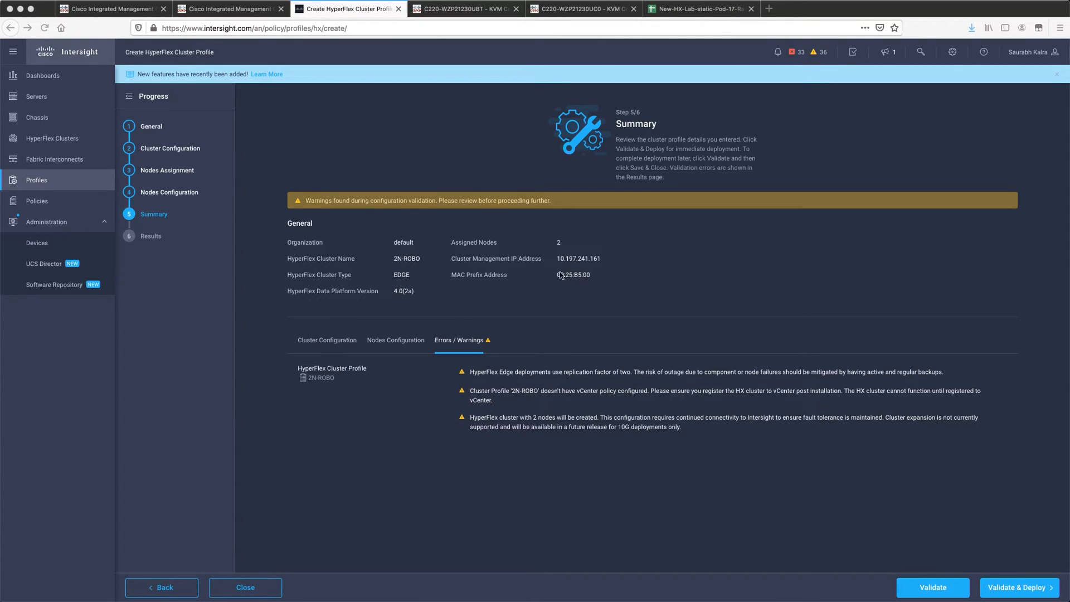
mouse_move(555, 296)
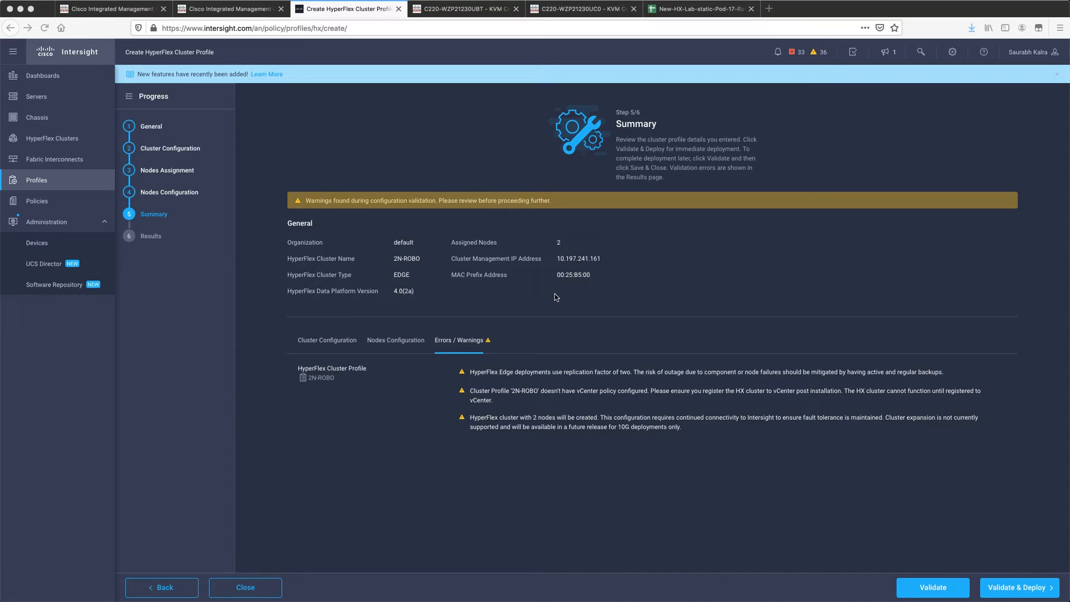
mouse_move(745, 272)
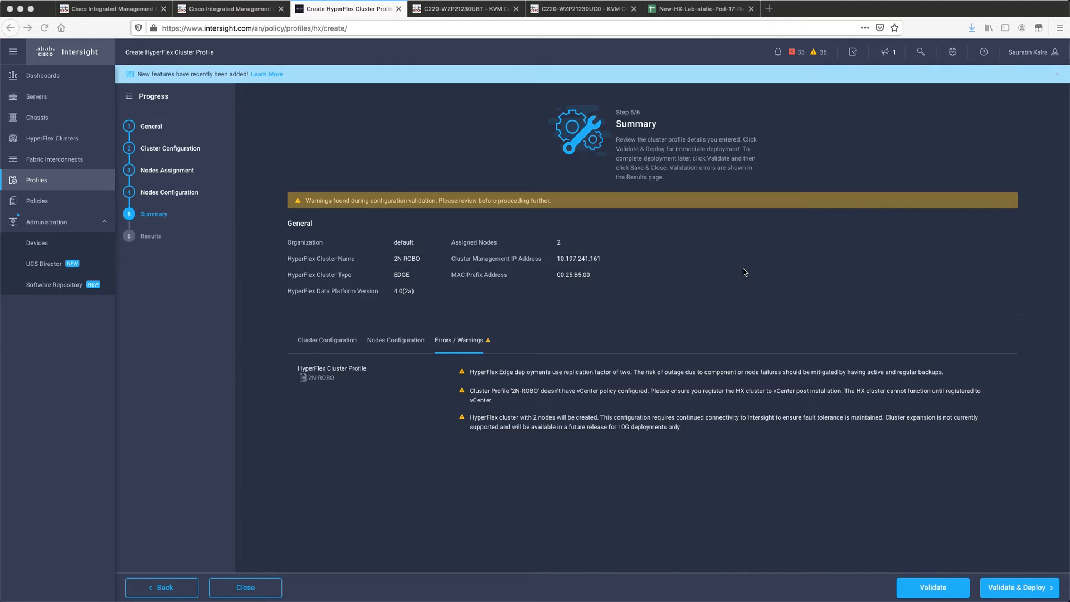
mouse_move(664, 285)
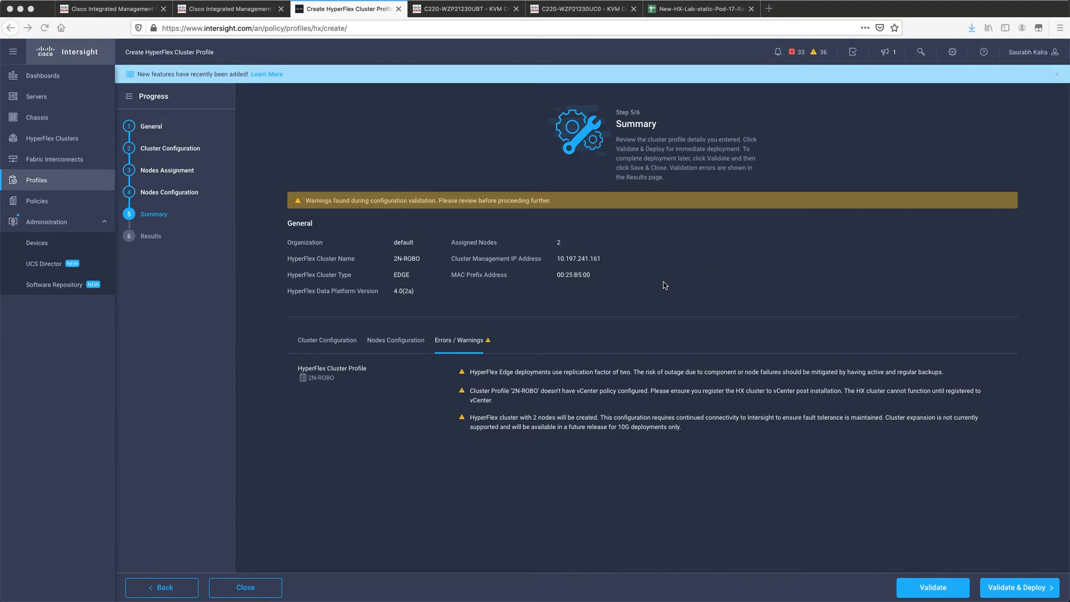
mouse_move(549, 398)
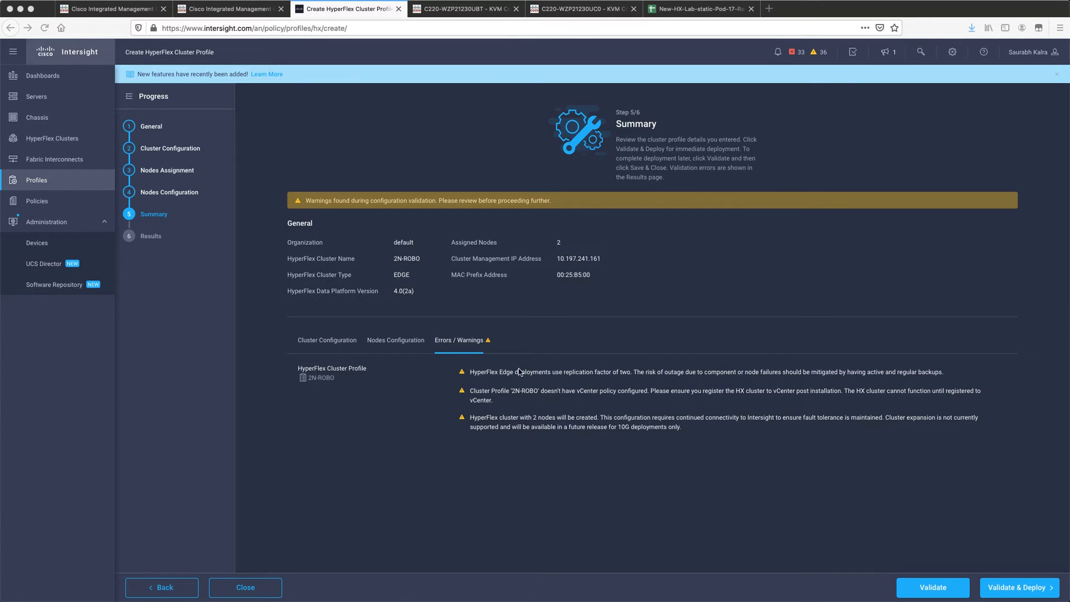
mouse_move(698, 374)
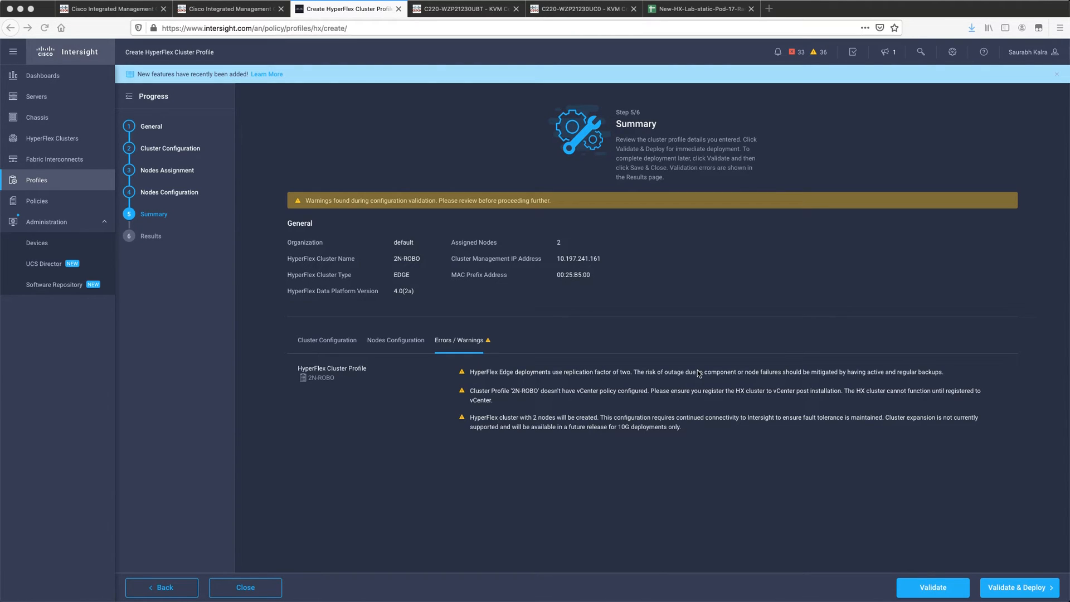
mouse_move(665, 409)
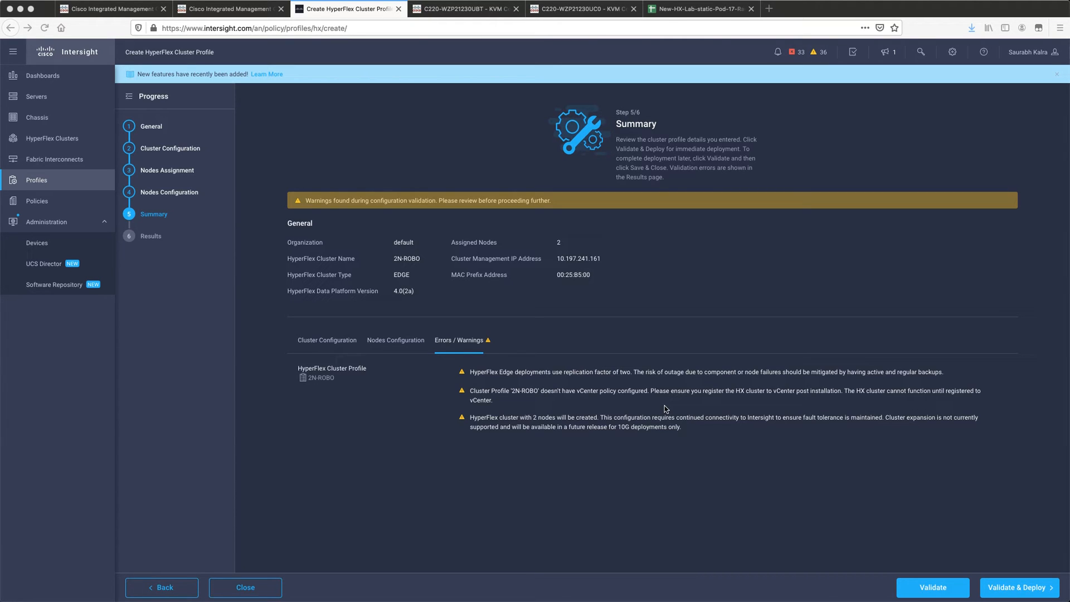
mouse_move(730, 399)
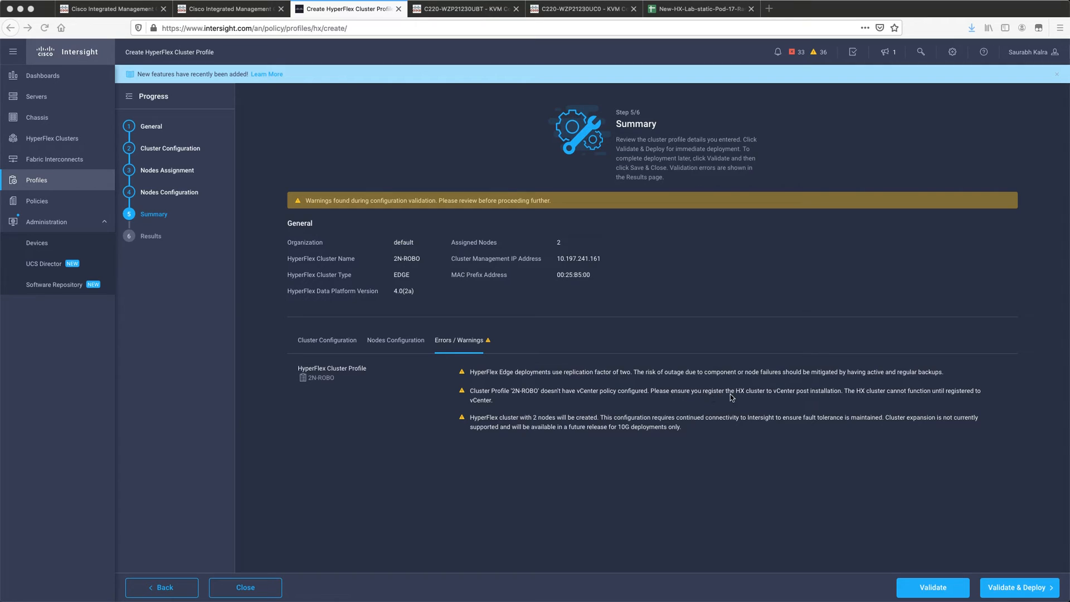
mouse_move(683, 404)
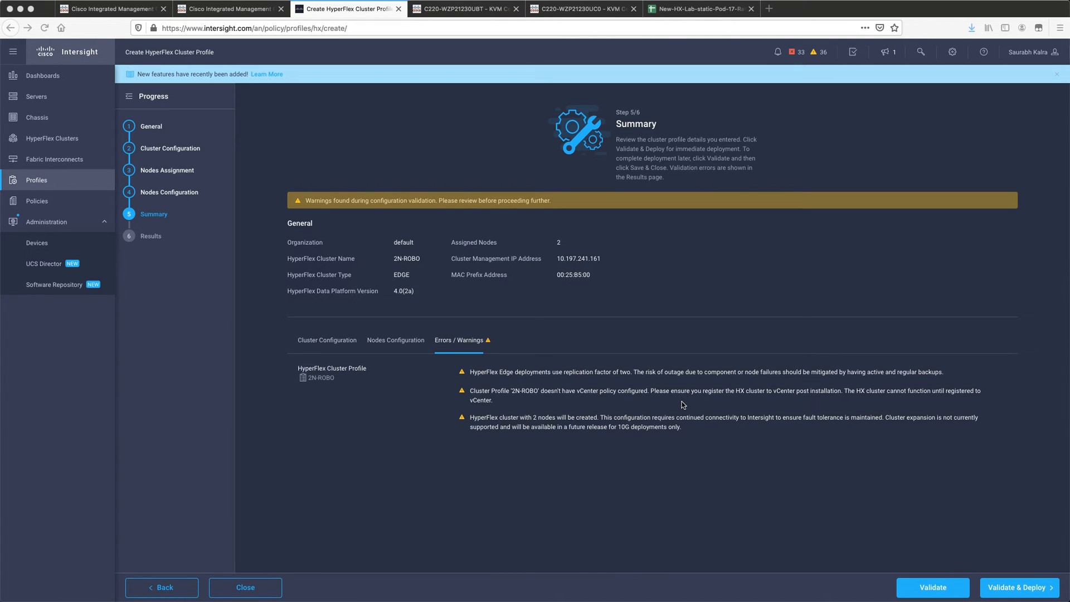
mouse_move(524, 399)
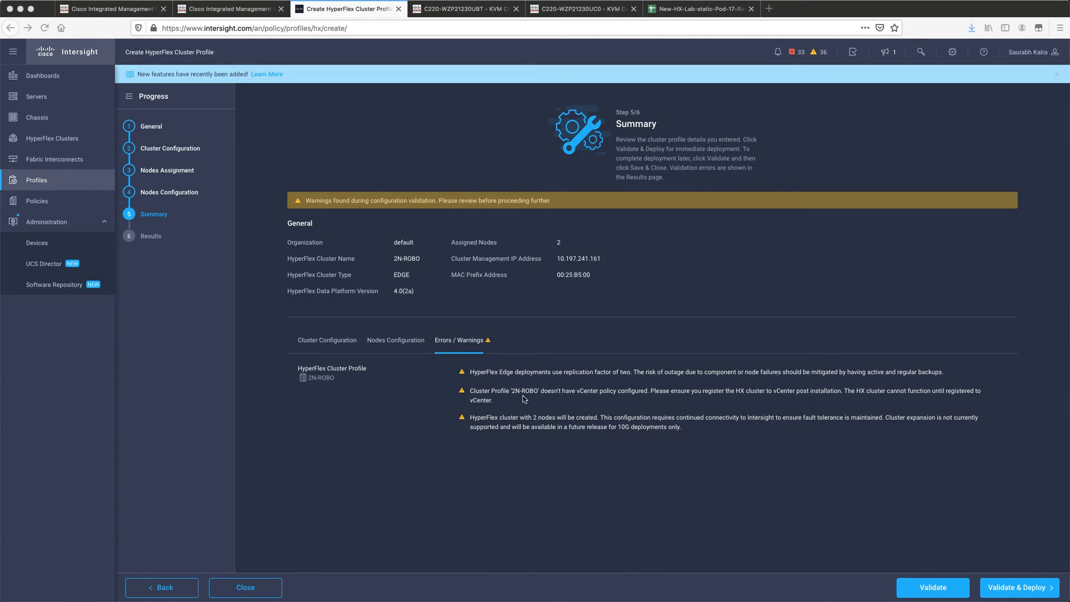
mouse_move(564, 429)
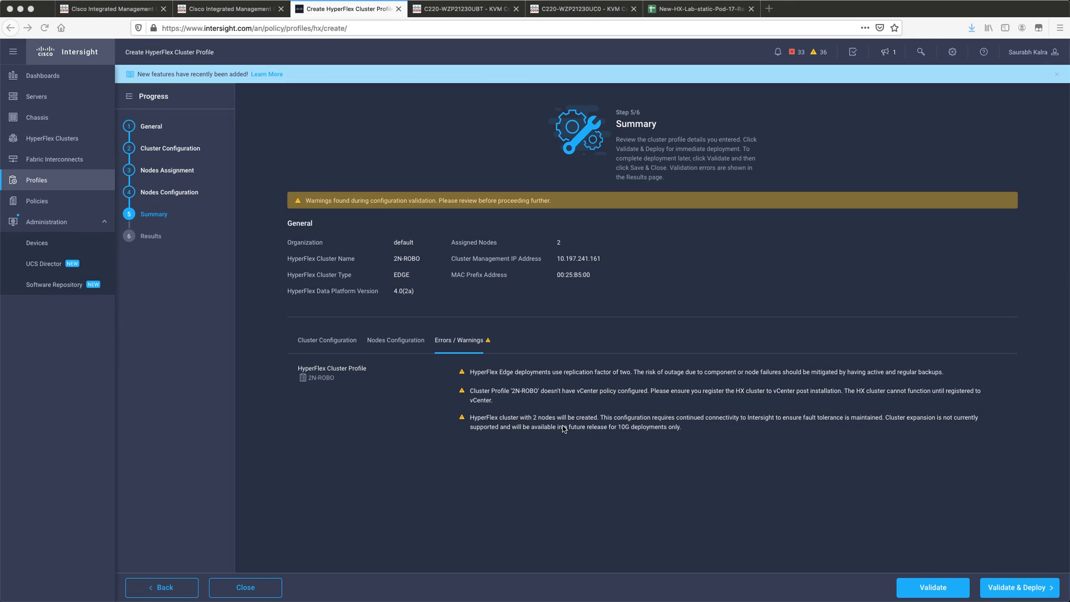
mouse_move(615, 431)
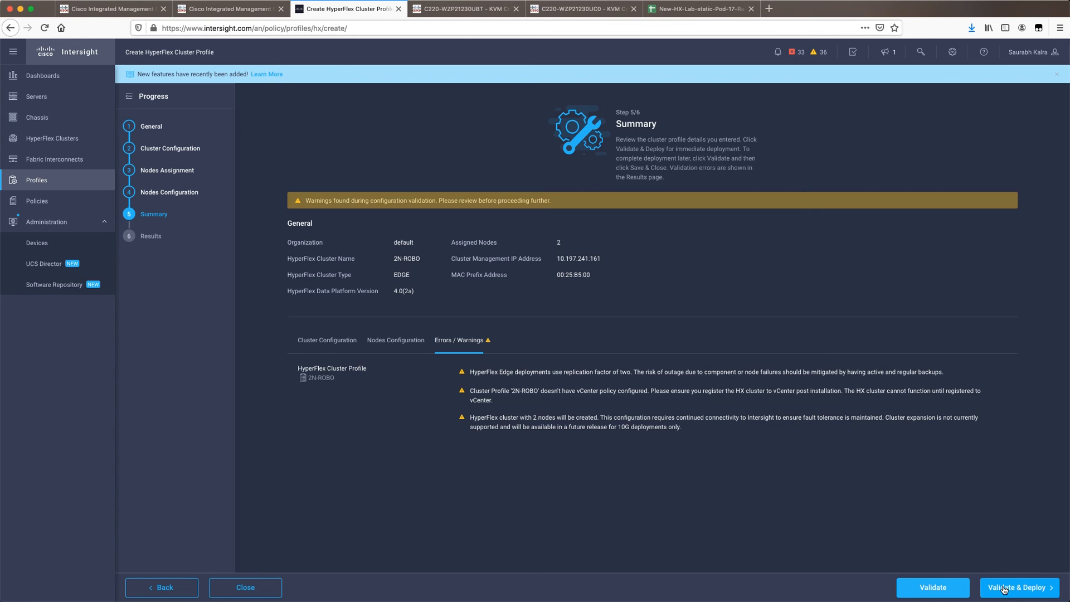
Validate and deploy the 2N-ROBO cluster profile from the summary, reaching the results step.
left_click(1020, 588)
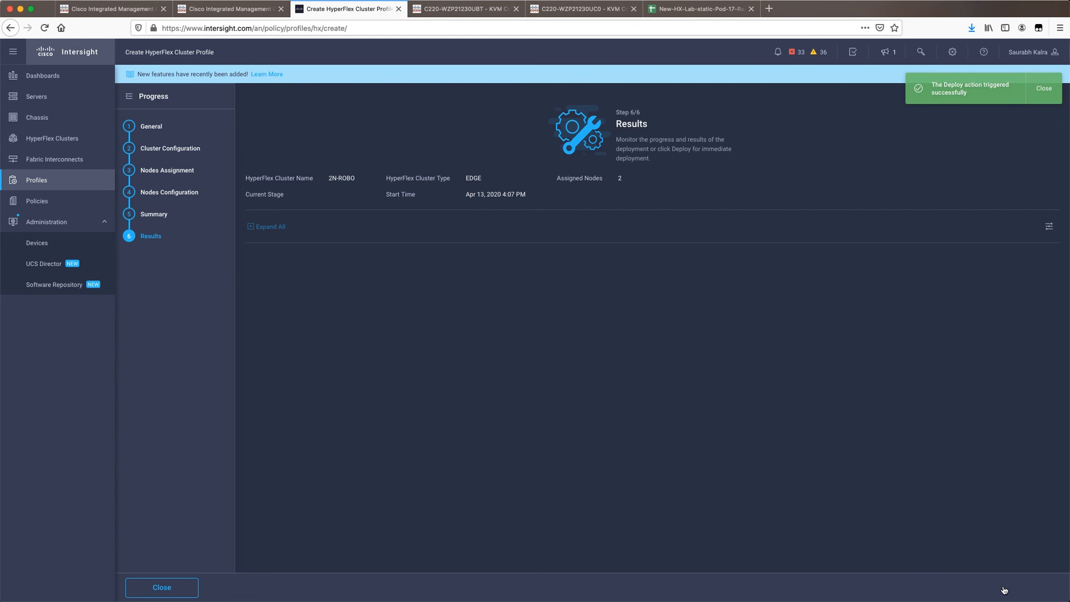